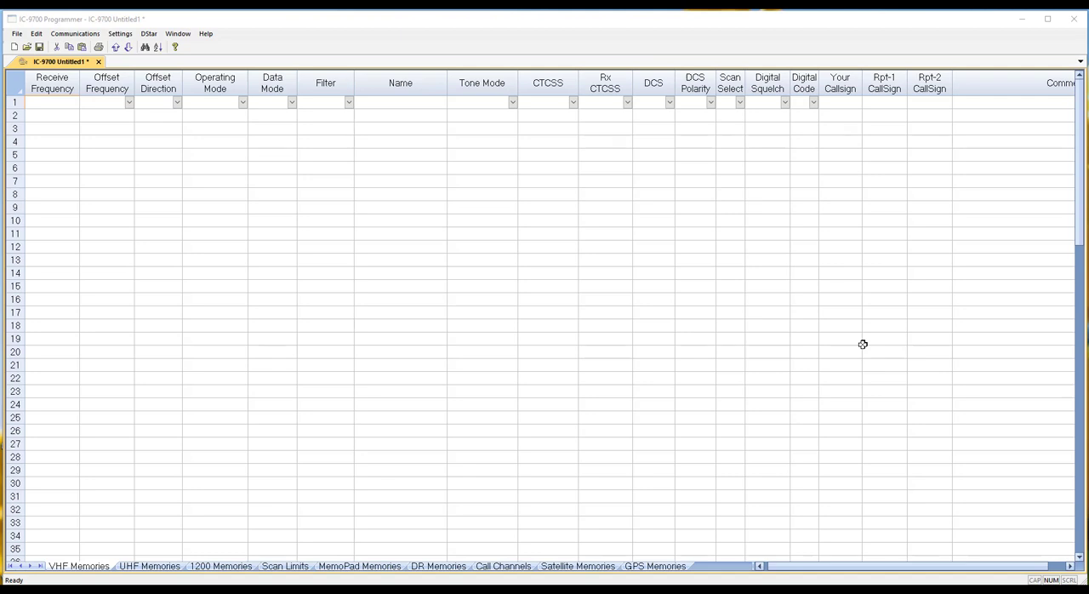
{"action": "mouse_move", "coordinate": [479, 360]}
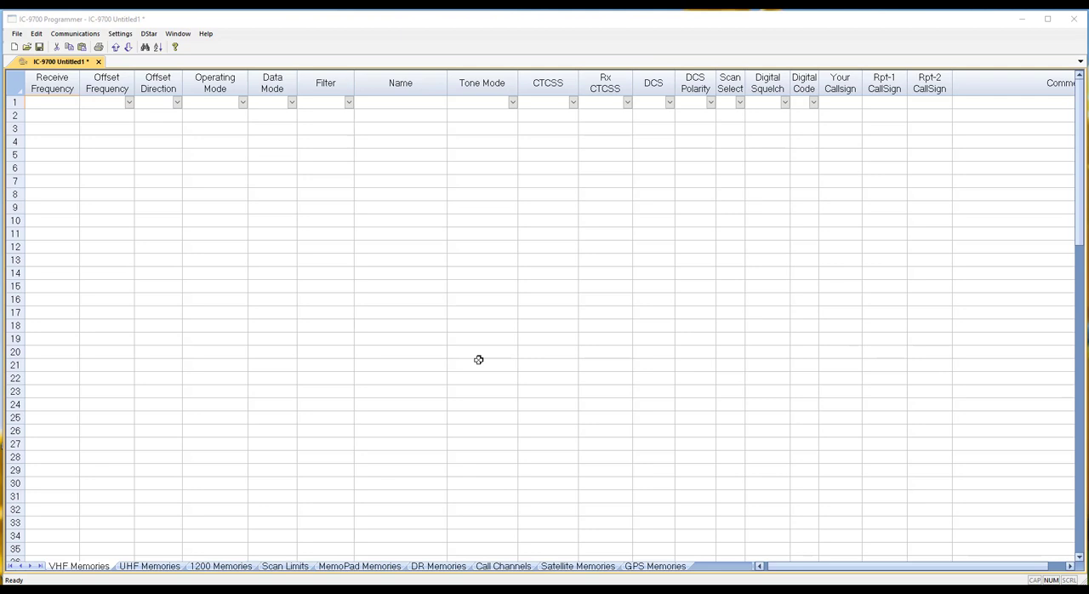
{"action": "mouse_move", "coordinate": [127, 167]}
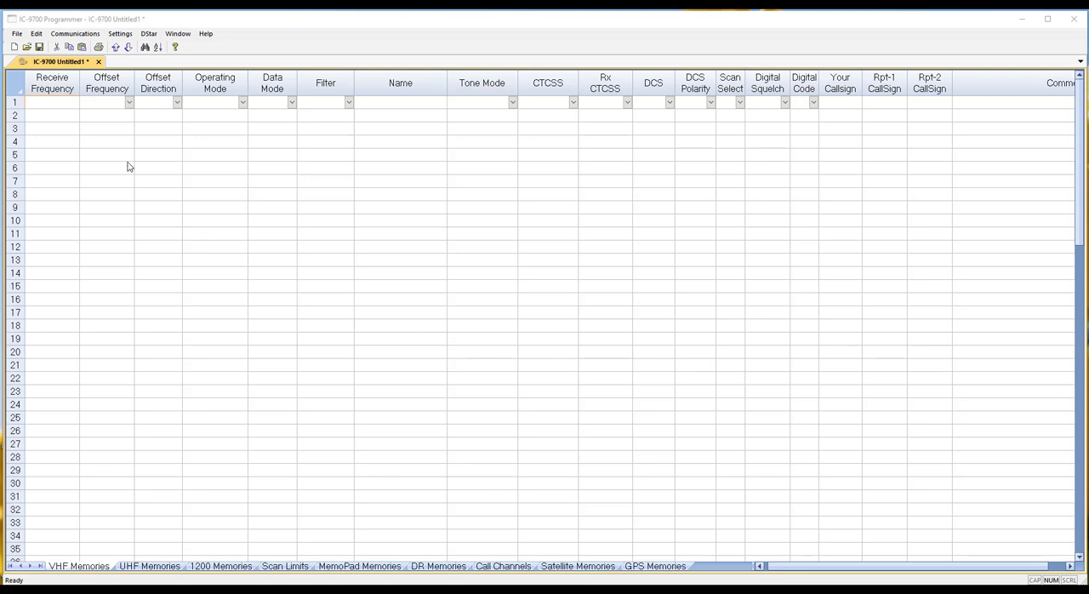
{"action": "mouse_move", "coordinate": [64, 578]}
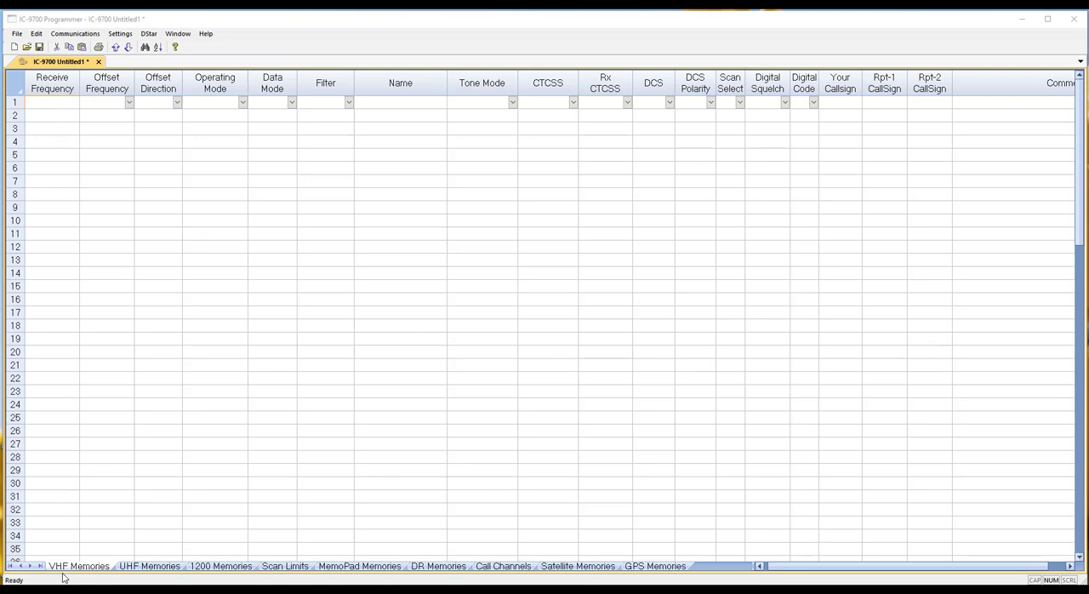
- Check the empty UHF sheet, then apply eight W4DOC D-STAR channels with four reflector links to VHF memories
{"action": "left_click", "coordinate": [52, 102]}
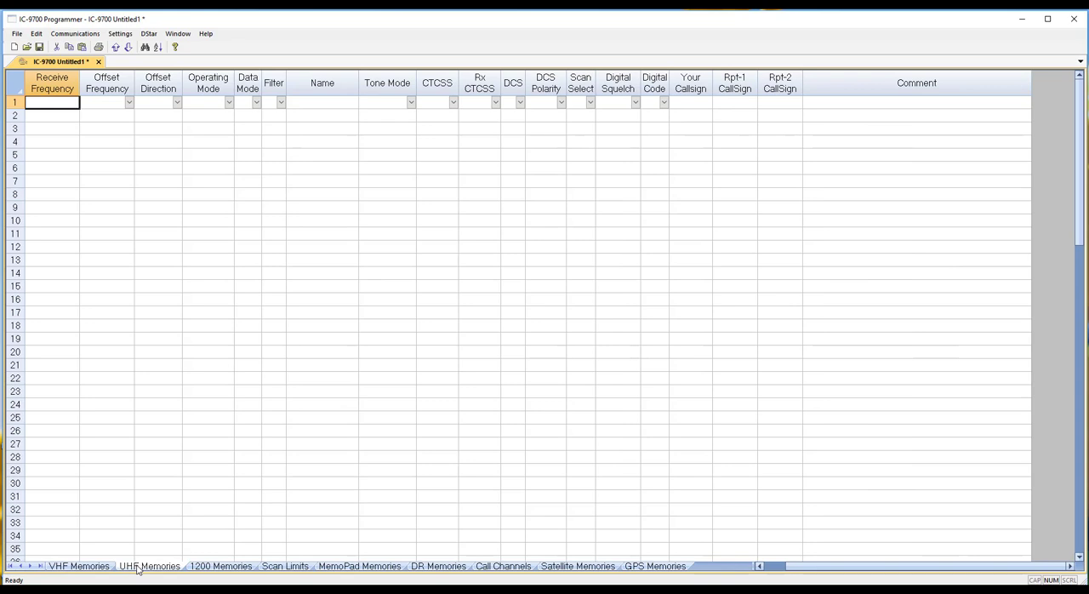
{"action": "left_click", "coordinate": [220, 566]}
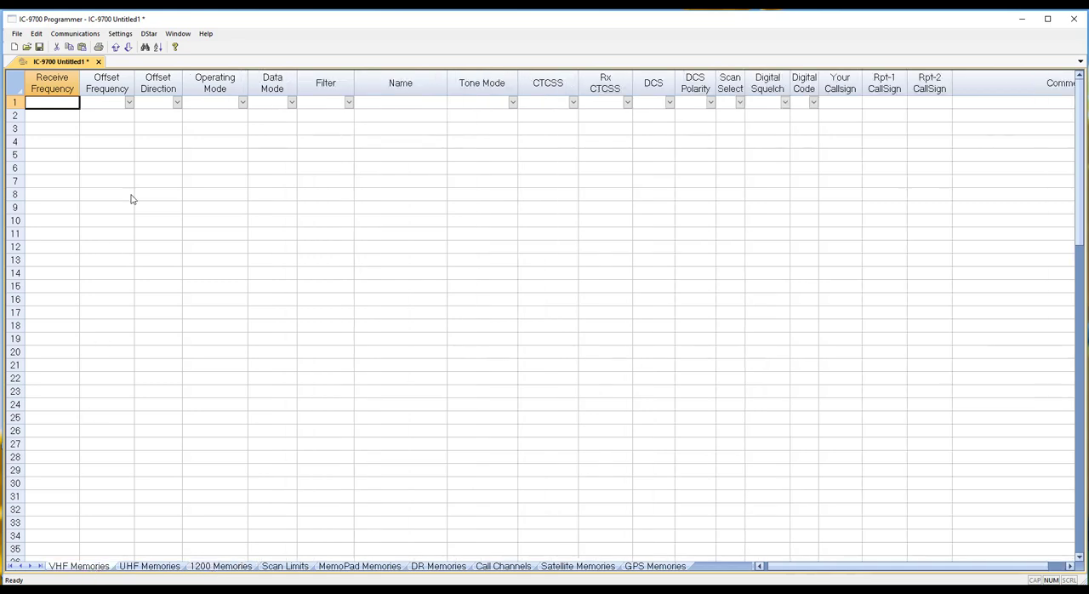
{"action": "left_click", "coordinate": [149, 33]}
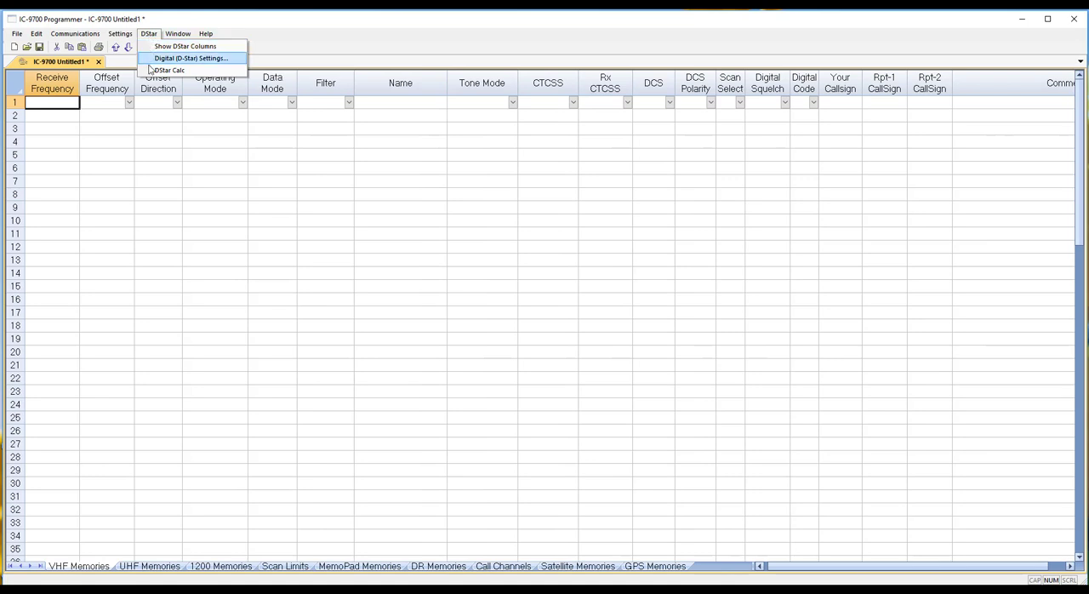
{"action": "left_click", "coordinate": [170, 70]}
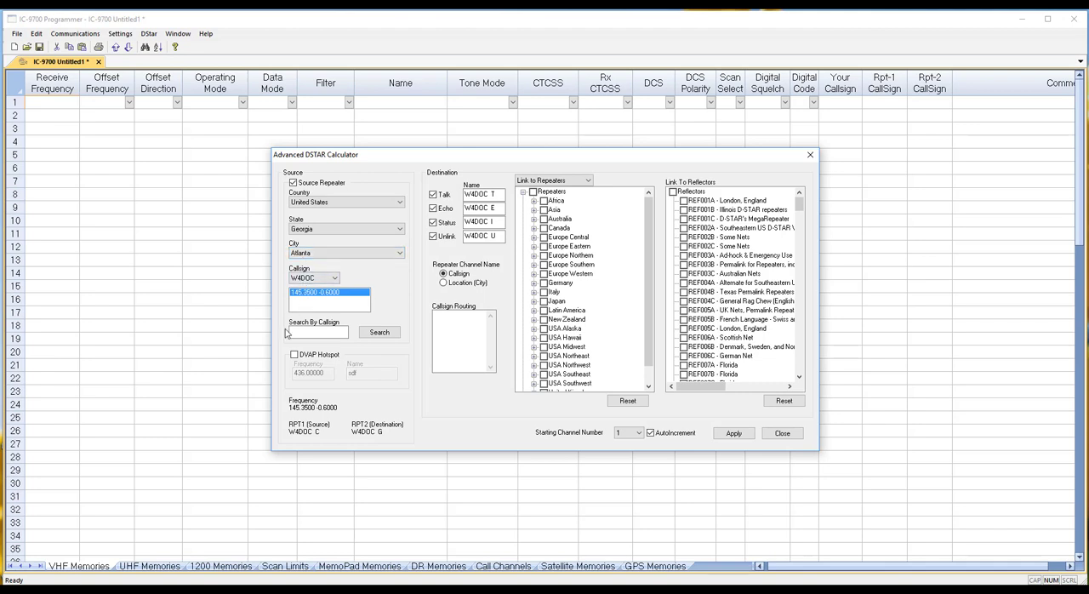
{"action": "mouse_move", "coordinate": [100, 576]}
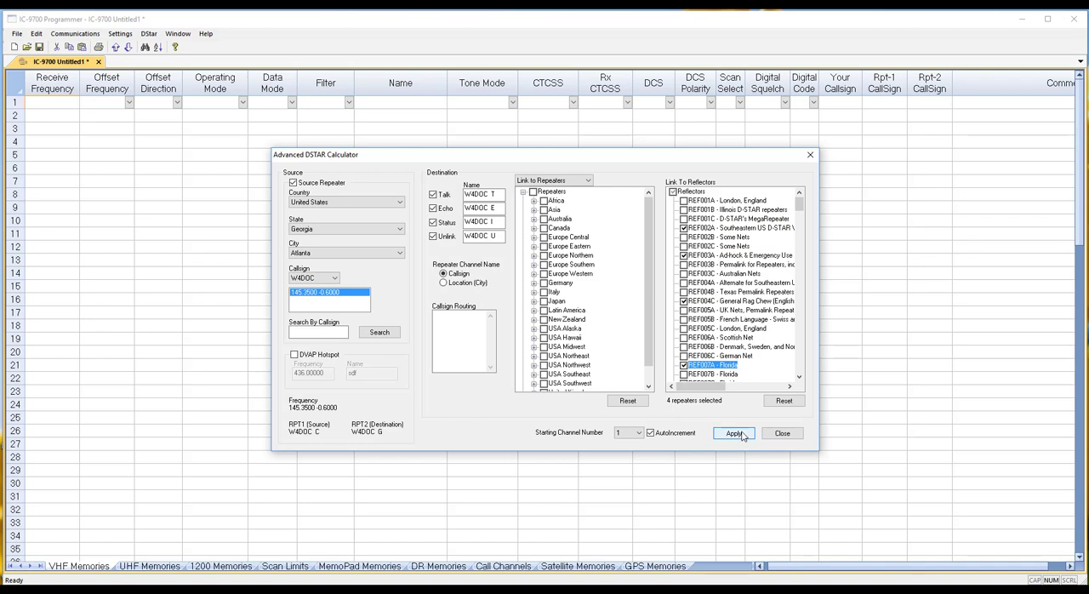
{"action": "left_click", "coordinate": [734, 433]}
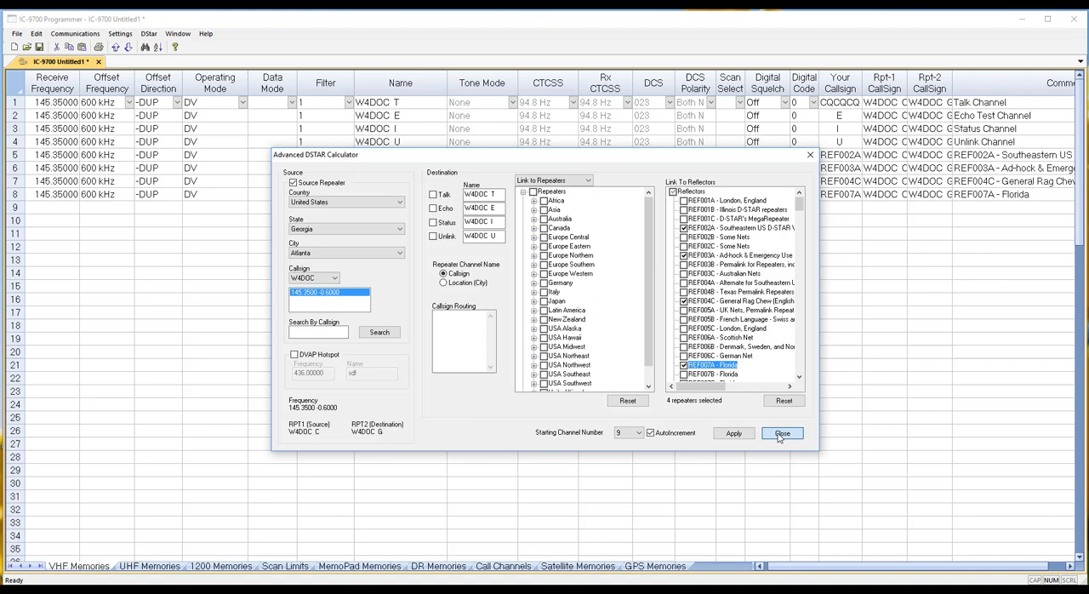
{"action": "left_click", "coordinate": [782, 434]}
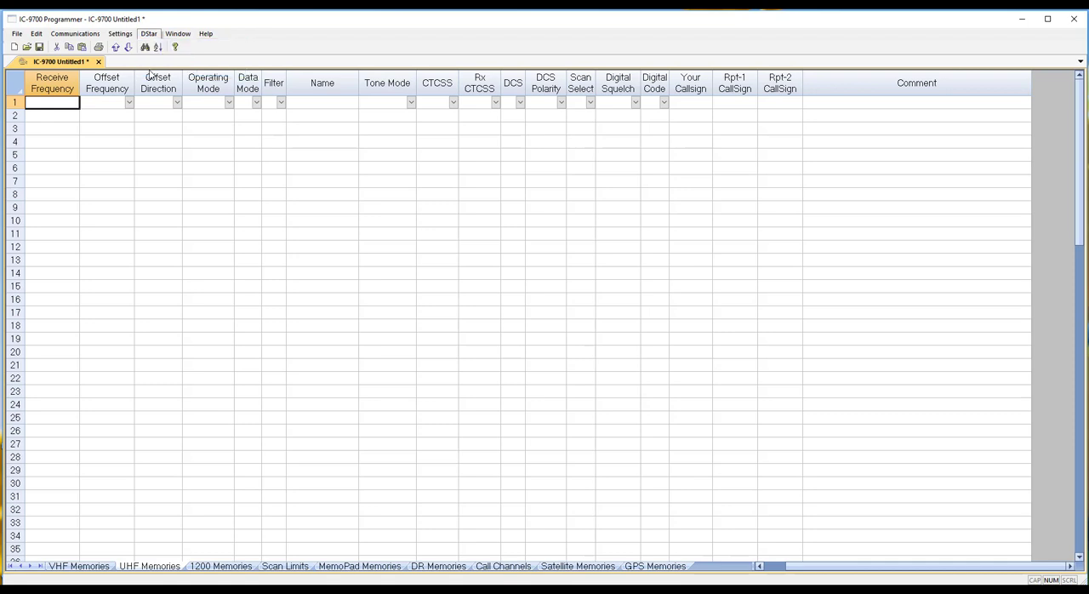
- Apply eight W4DOC 440.6 MHz channels to UHF memories, linking REF002B, REF004C, REF006C and REF007B
{"action": "left_click", "coordinate": [148, 33]}
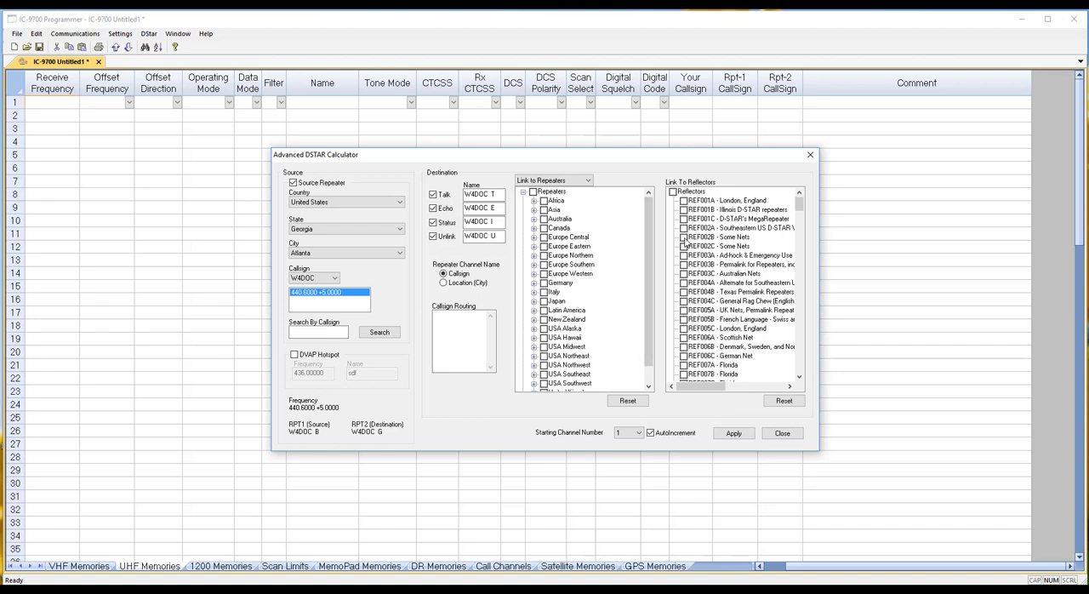
{"action": "left_click", "coordinate": [686, 356]}
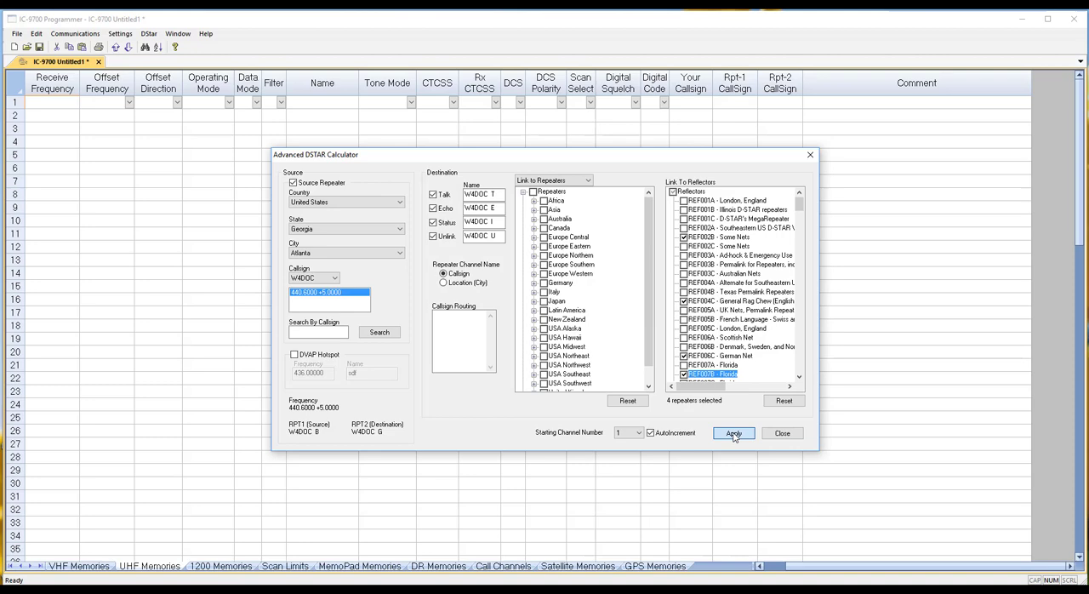
{"action": "left_click", "coordinate": [733, 434]}
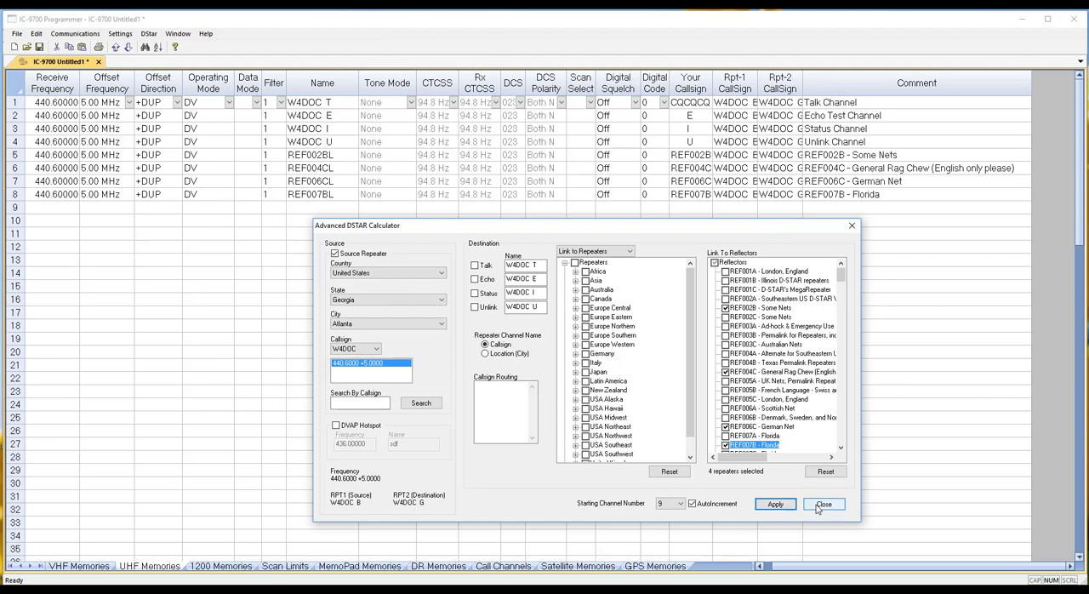
{"action": "left_click", "coordinate": [823, 504]}
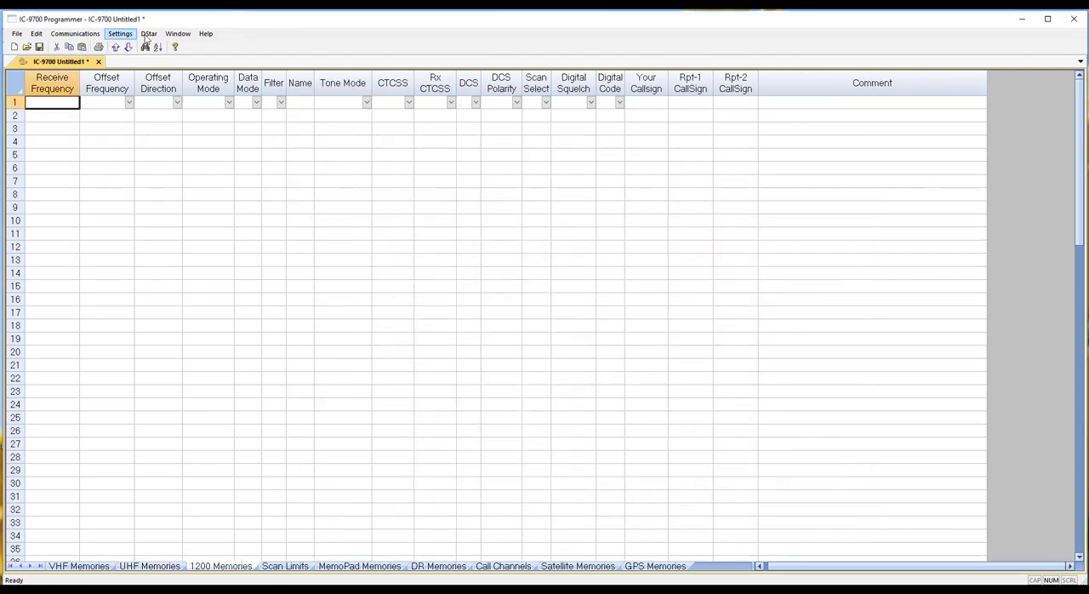
- Apply seven W4DOC 1282.6000 MHz channels to 1200 memories, linking REF001C, REF005B and REF007A
{"action": "left_click", "coordinate": [149, 33]}
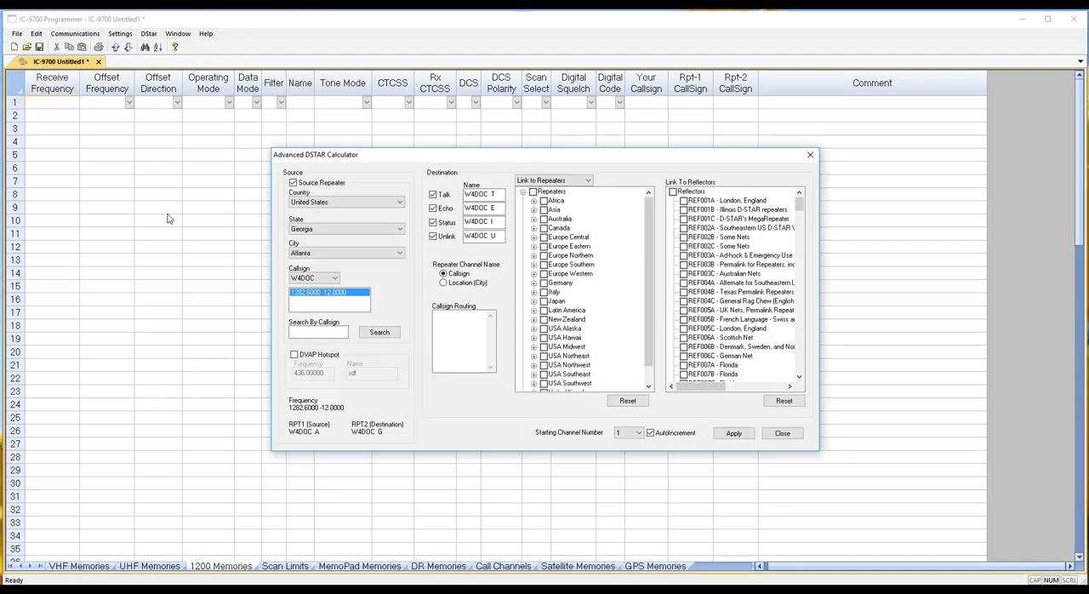
{"action": "left_click", "coordinate": [313, 278]}
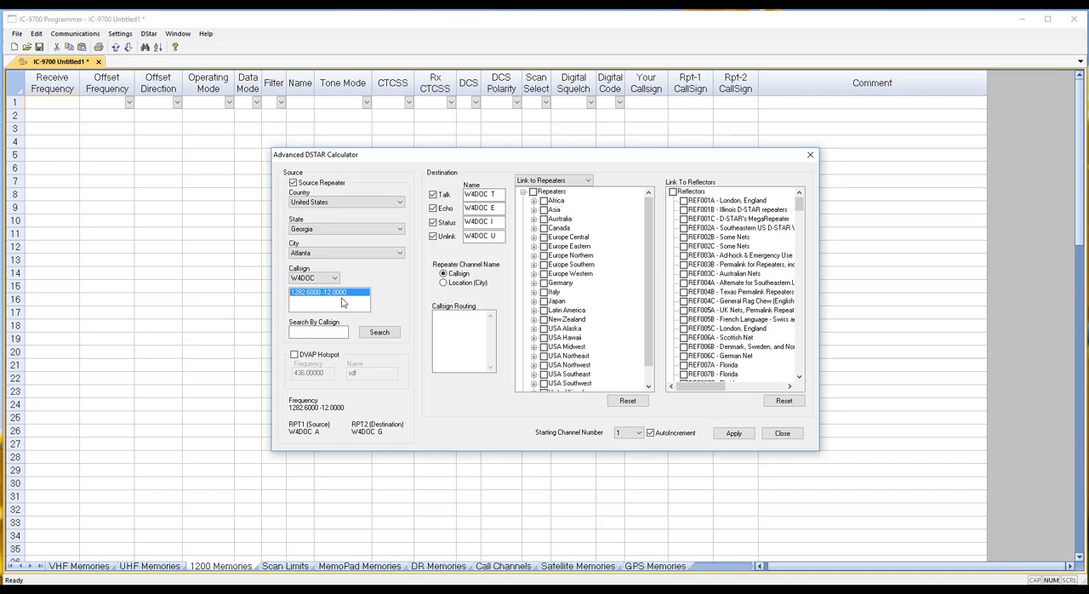
{"action": "left_click", "coordinate": [684, 219]}
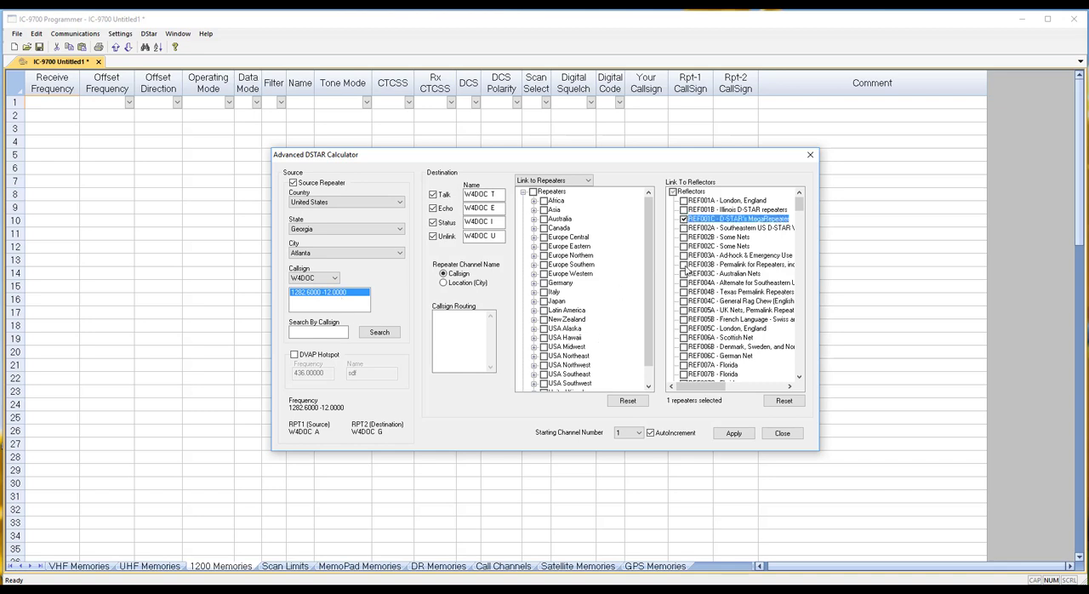
{"action": "left_click", "coordinate": [715, 365]}
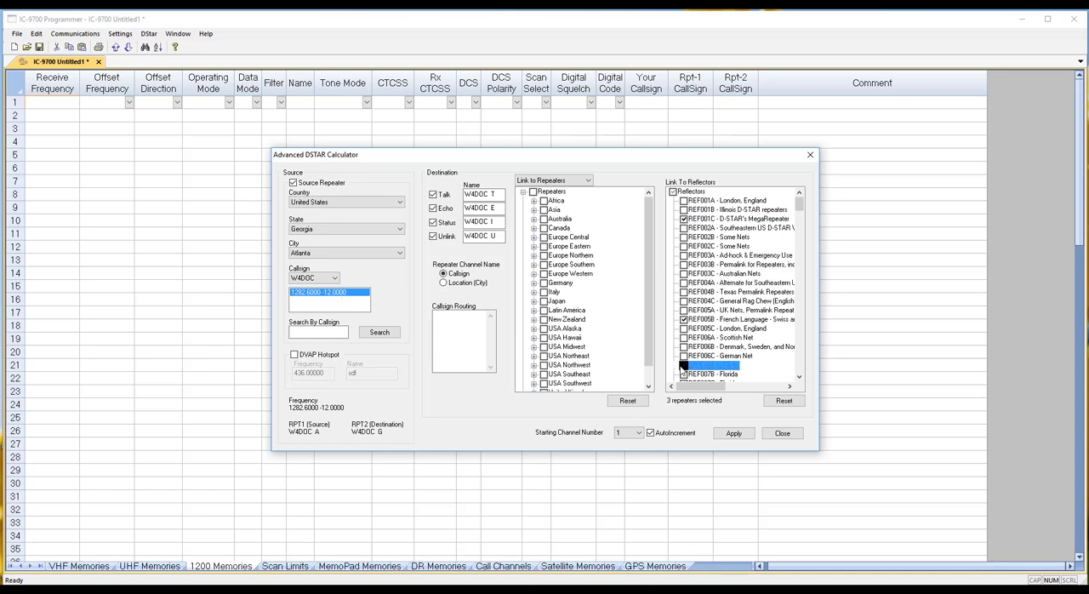
{"action": "left_click", "coordinate": [732, 433]}
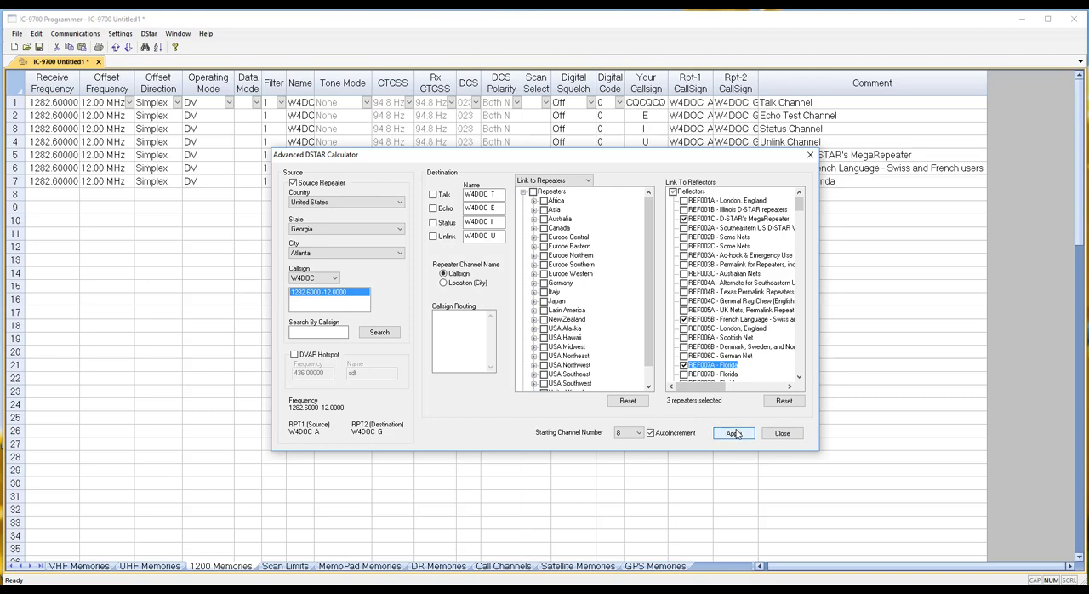
{"action": "left_click", "coordinate": [733, 433]}
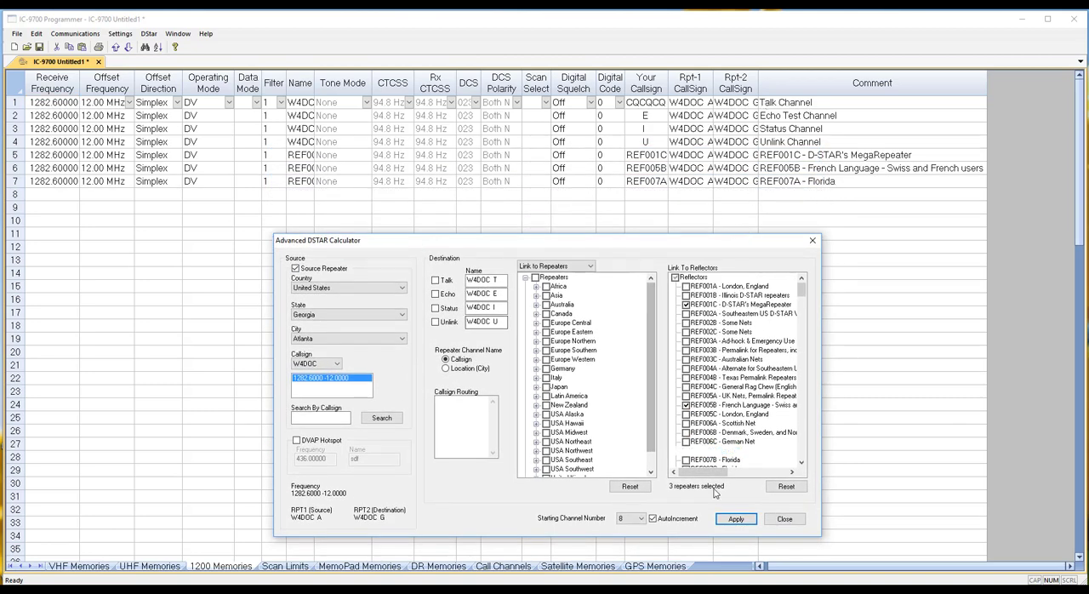
{"action": "left_click", "coordinate": [736, 519]}
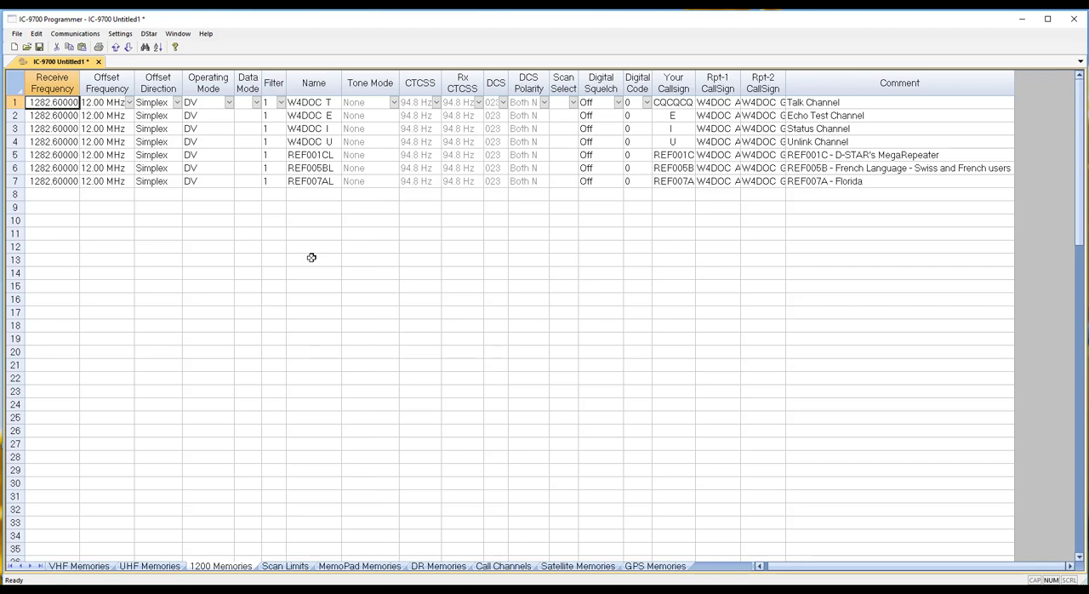
{"action": "mouse_move", "coordinate": [299, 290]}
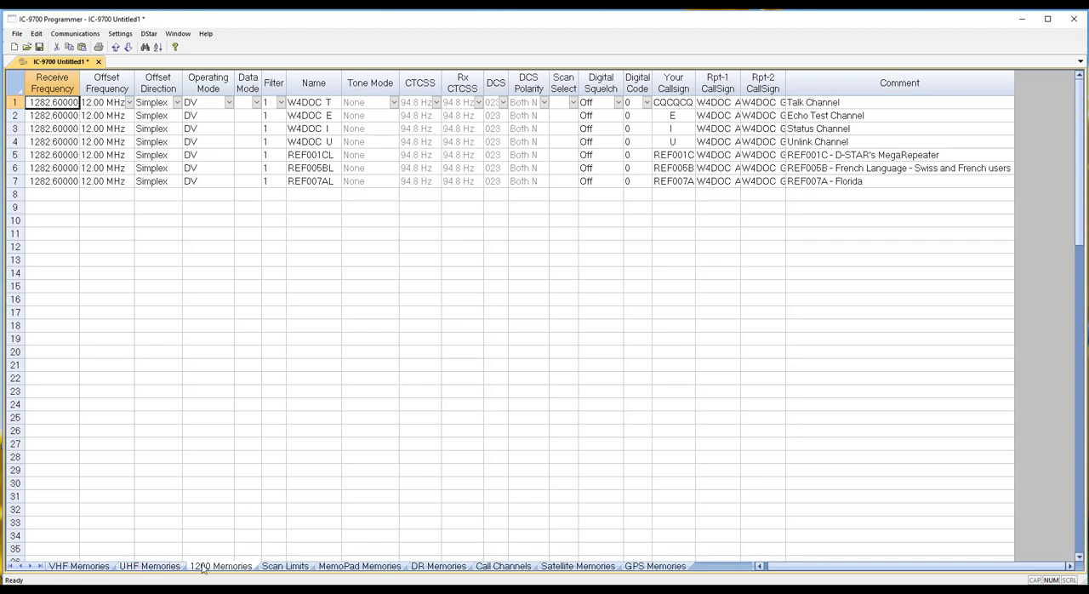
- View the Scan Limits sheet, then scroll through the DR Memories worldwide repeater directory
{"action": "left_click", "coordinate": [285, 566]}
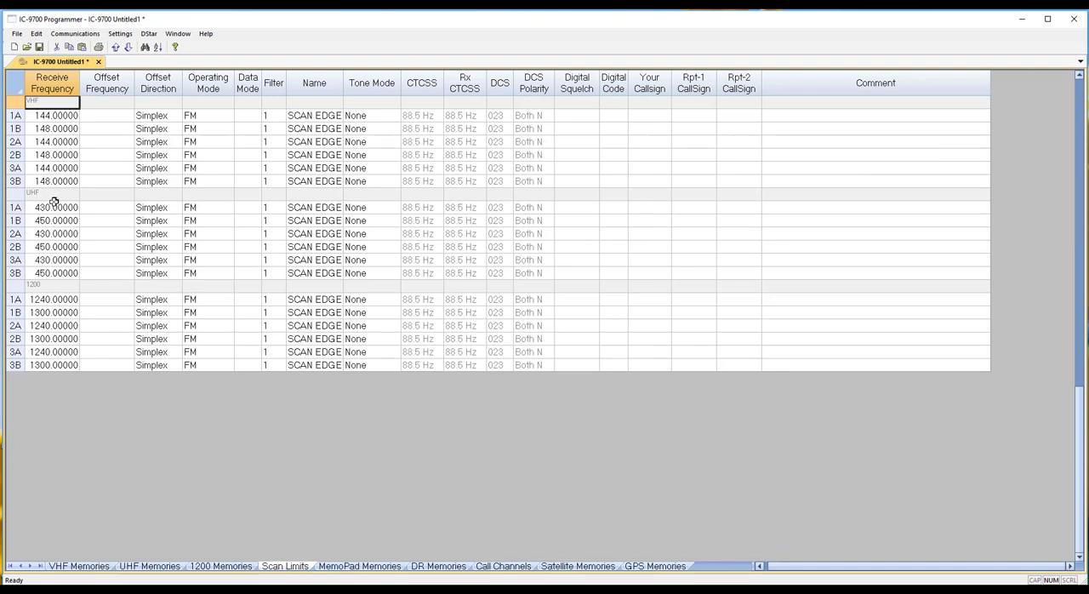
{"action": "mouse_move", "coordinate": [49, 291]}
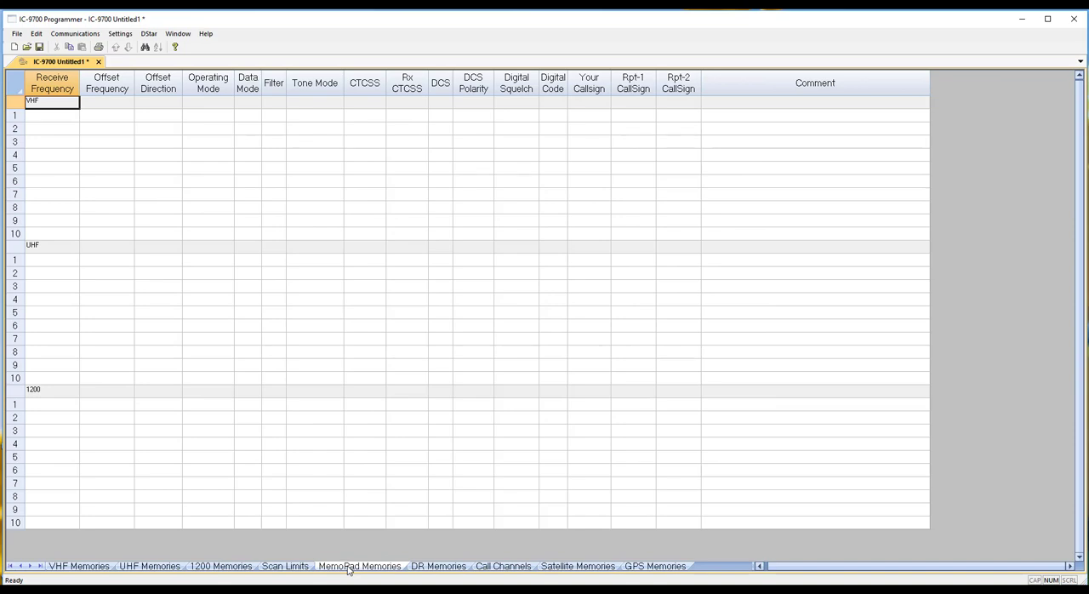
{"action": "left_click", "coordinate": [438, 566]}
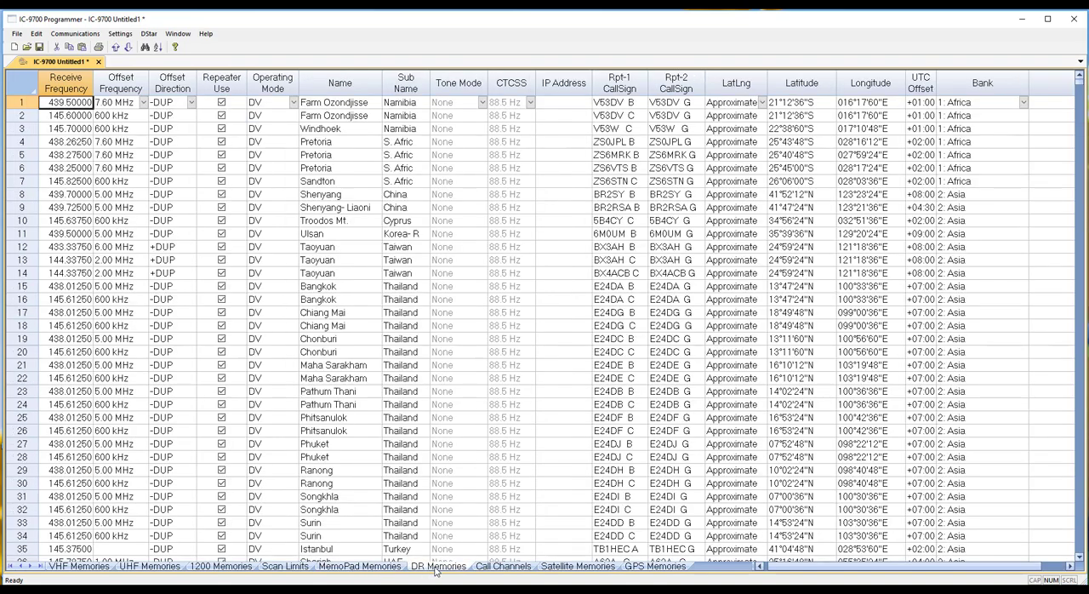
{"action": "scroll", "scroll_direction": "down", "scroll_amount": 3}
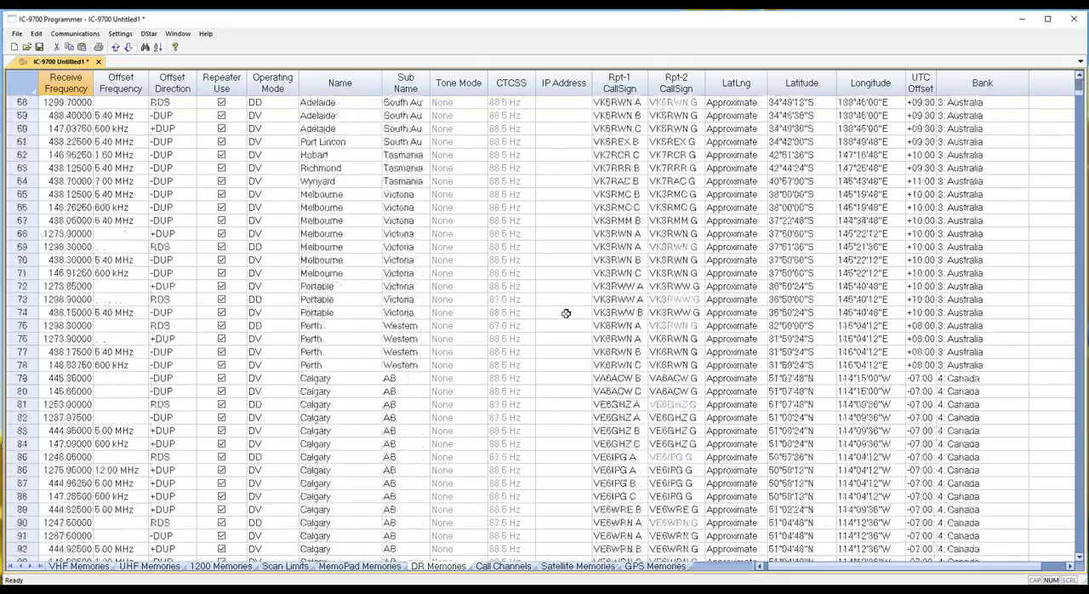
{"action": "scroll", "scroll_direction": "down", "scroll_amount": 3}
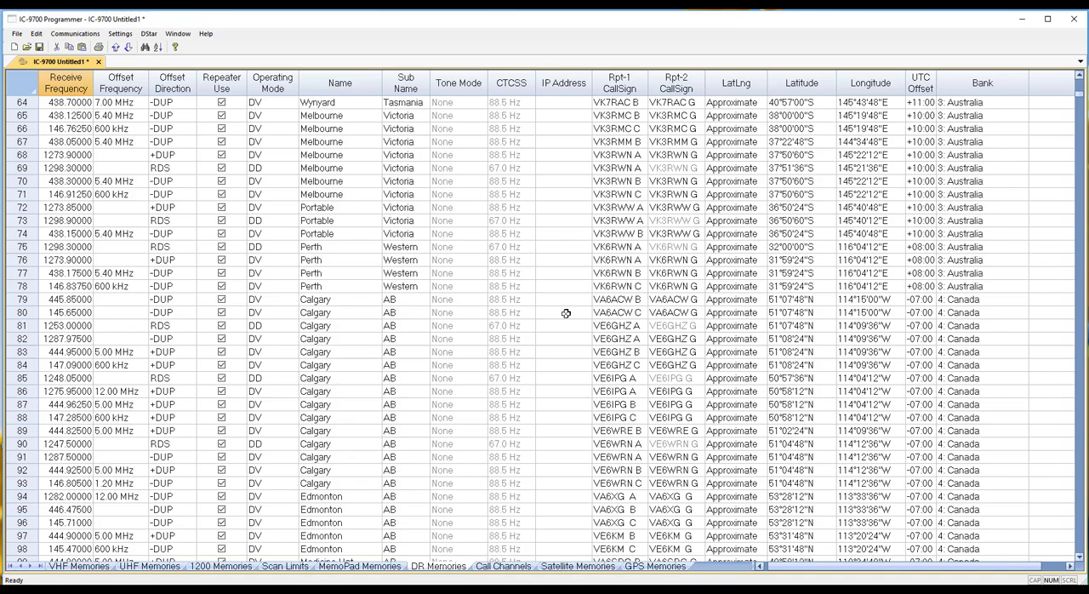
- On the Satellite Memories sheet, enter channel 1's transmit frequency, paired with 145.000 MHz receive
{"action": "left_click", "coordinate": [503, 566]}
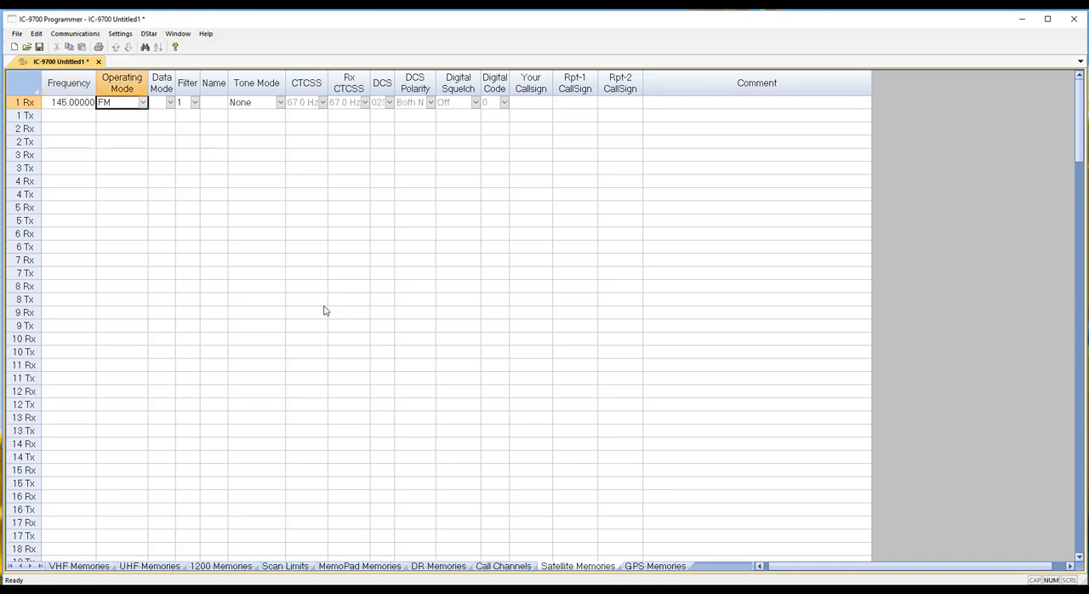
{"action": "left_click", "coordinate": [69, 115]}
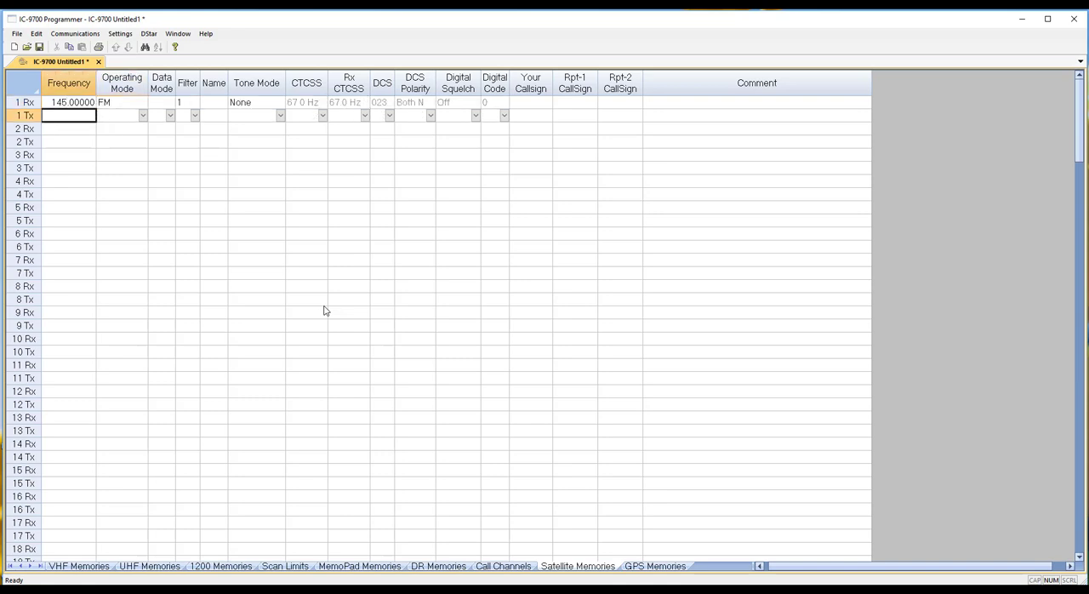
{"action": "type", "text": "0.45000"}
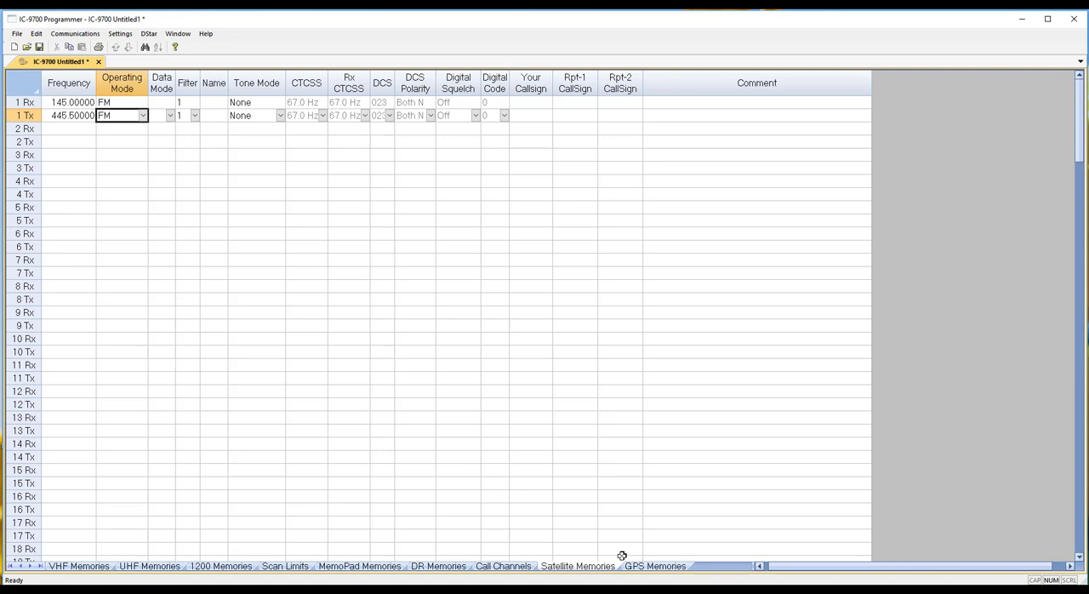
- Show the GPS Memories sheet with its fourteen preloaded locations such as Icom America
{"action": "left_click", "coordinate": [655, 566]}
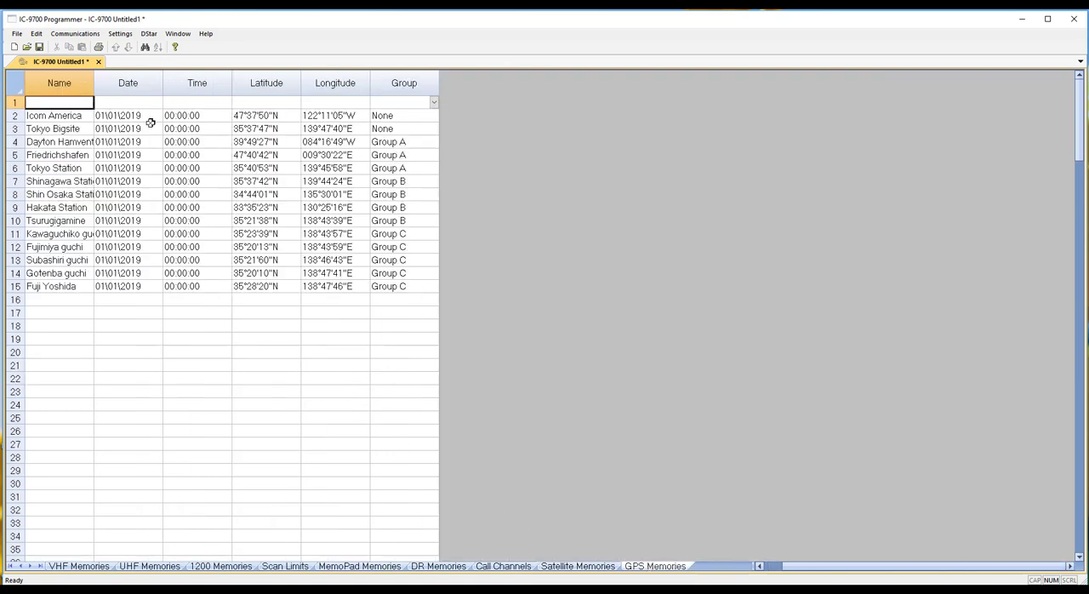
- Bring up Radio Menu Settings showing scan, VOX, beep, tuning step and time-set options
{"action": "left_click", "coordinate": [120, 33]}
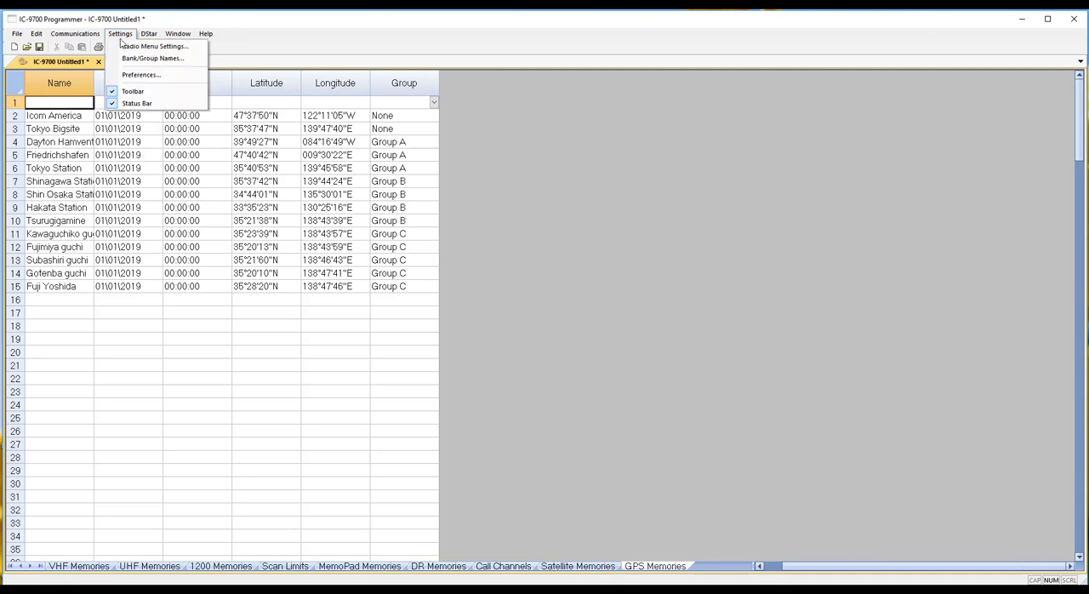
{"action": "left_click", "coordinate": [120, 34]}
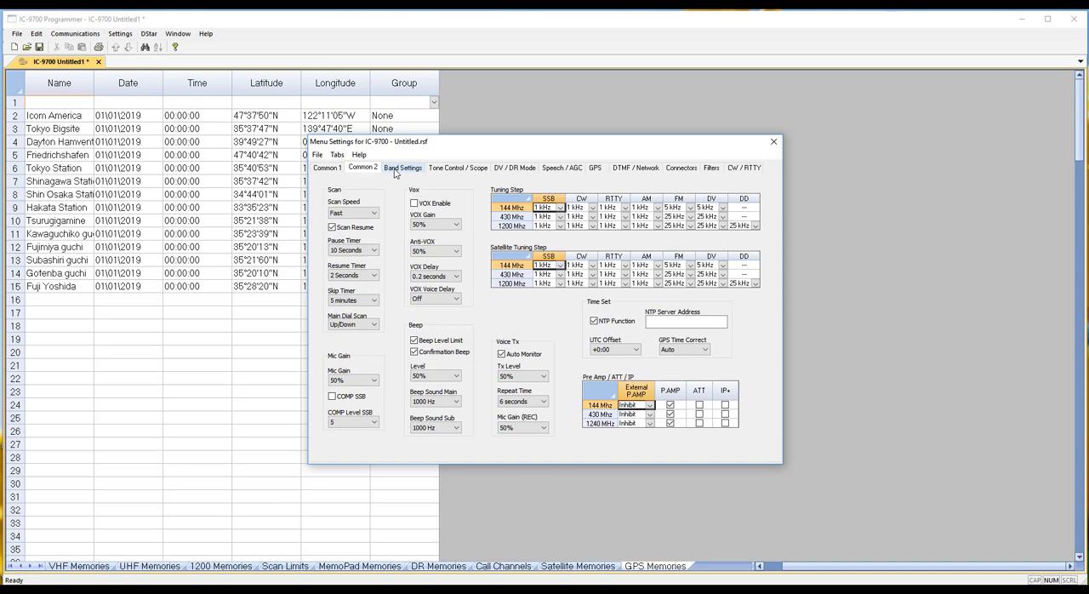
{"action": "left_click", "coordinate": [458, 168]}
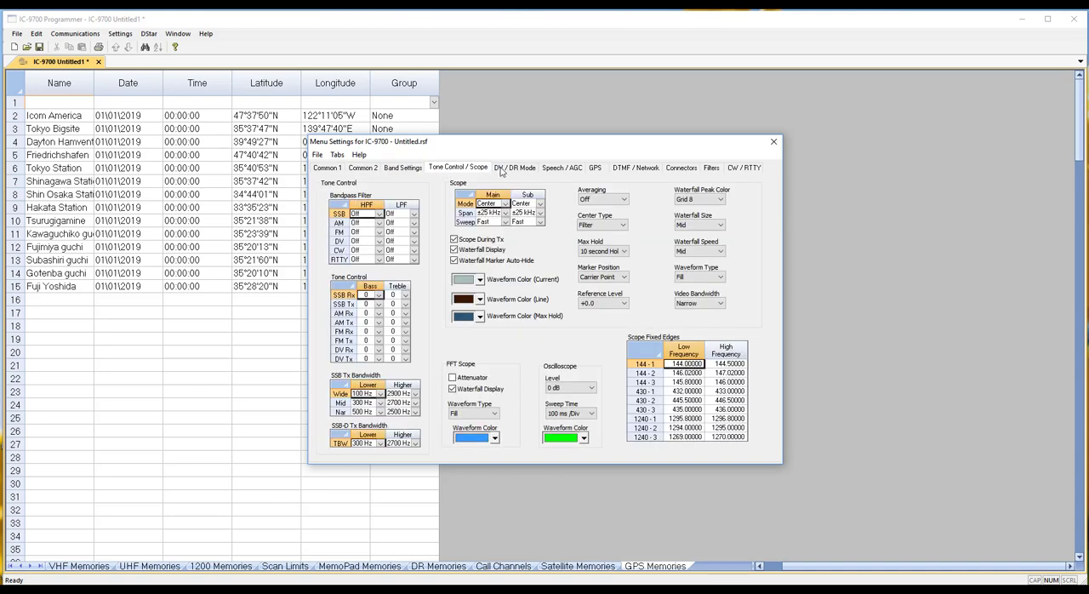
{"action": "left_click", "coordinate": [562, 168]}
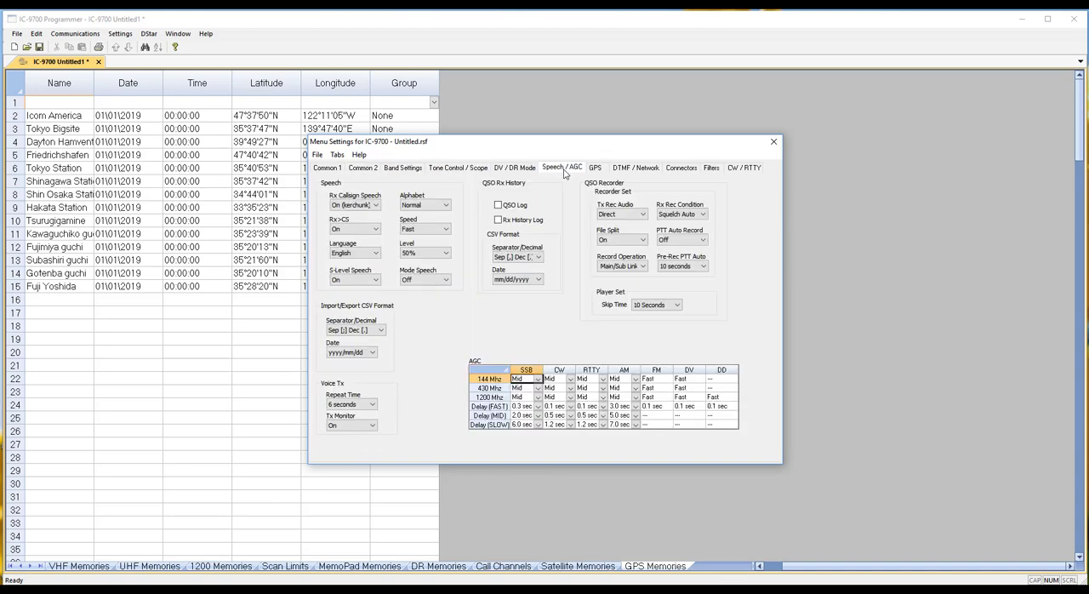
{"action": "left_click", "coordinate": [596, 168]}
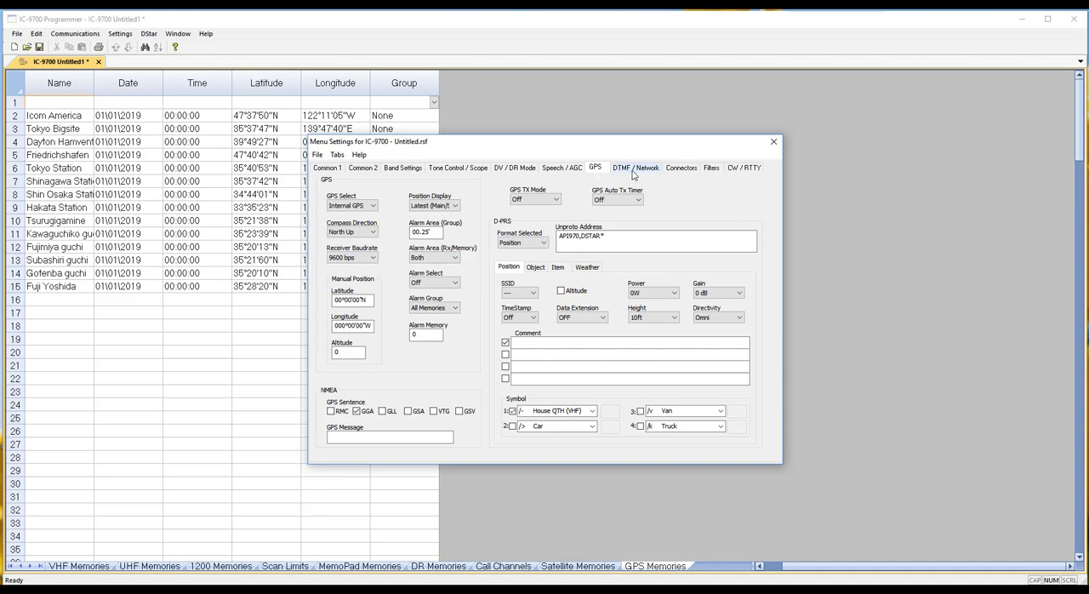
{"action": "left_click", "coordinate": [681, 168]}
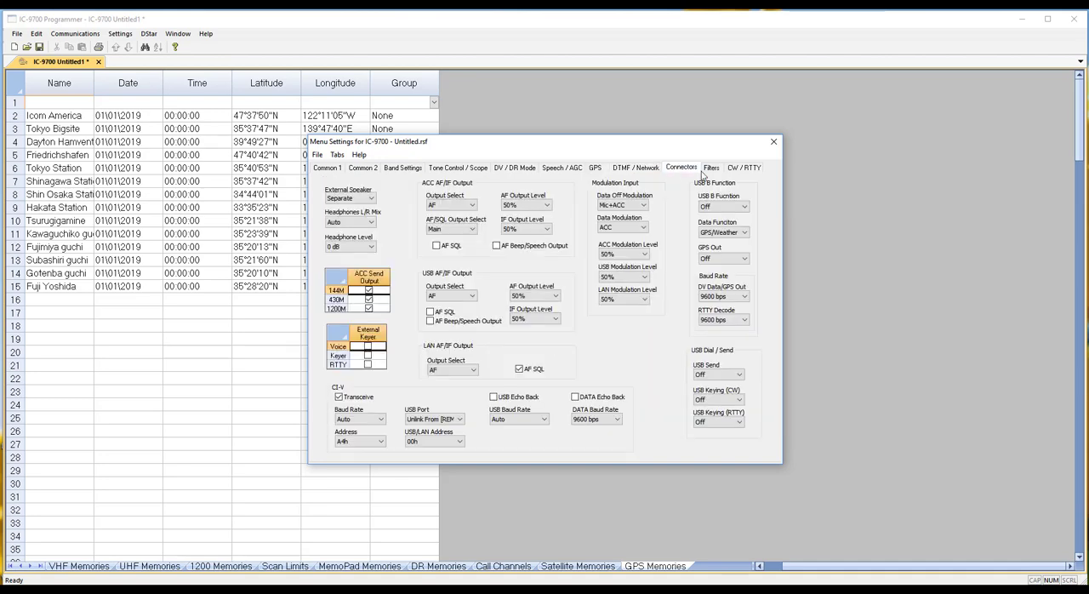
{"action": "left_click", "coordinate": [744, 167]}
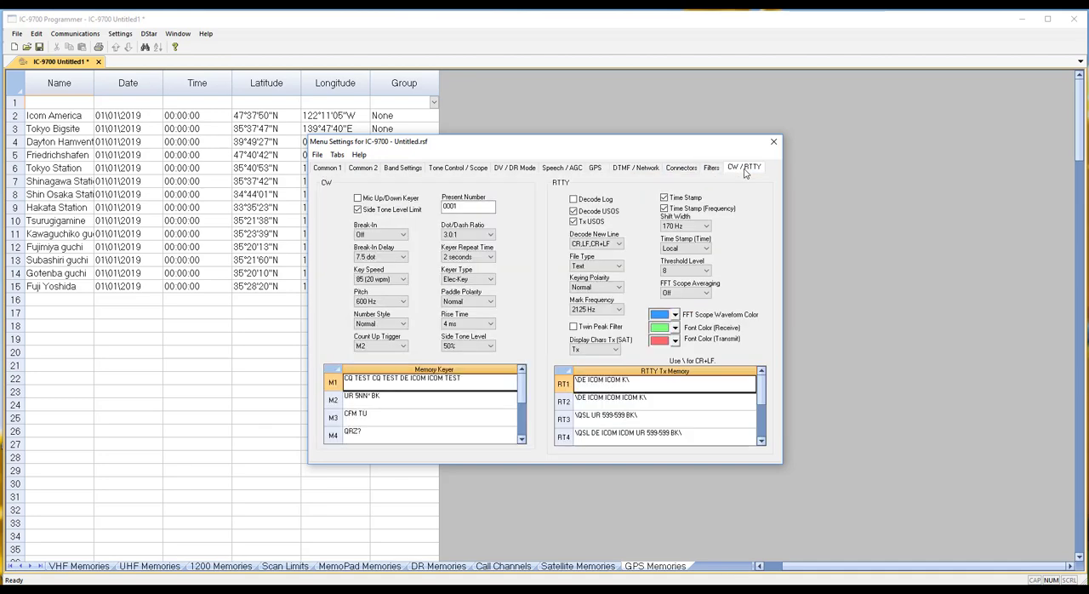
{"action": "left_click", "coordinate": [328, 166]}
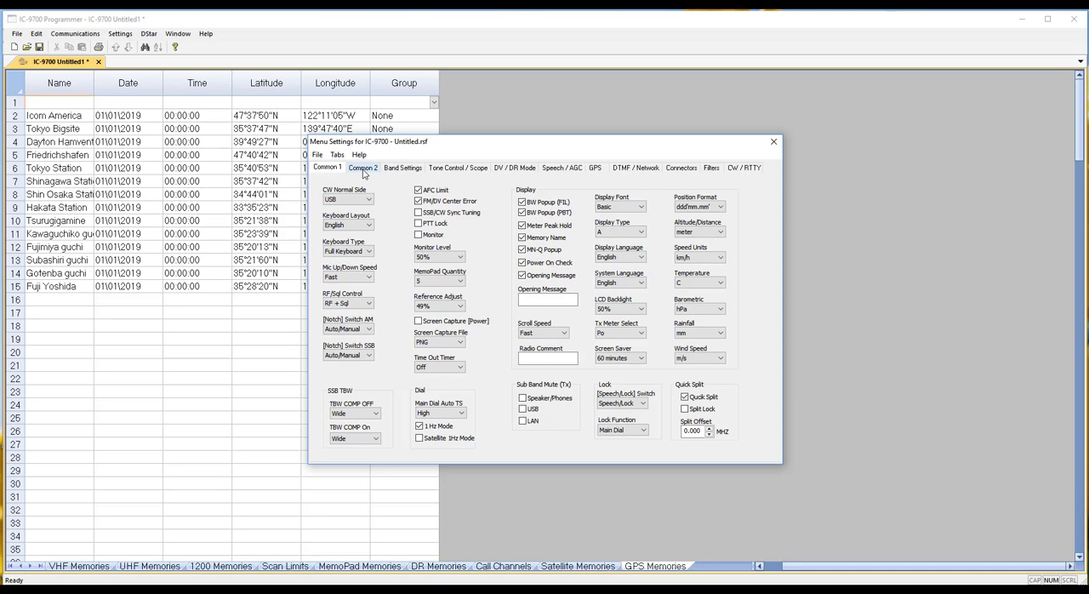
{"action": "left_click", "coordinate": [402, 167]}
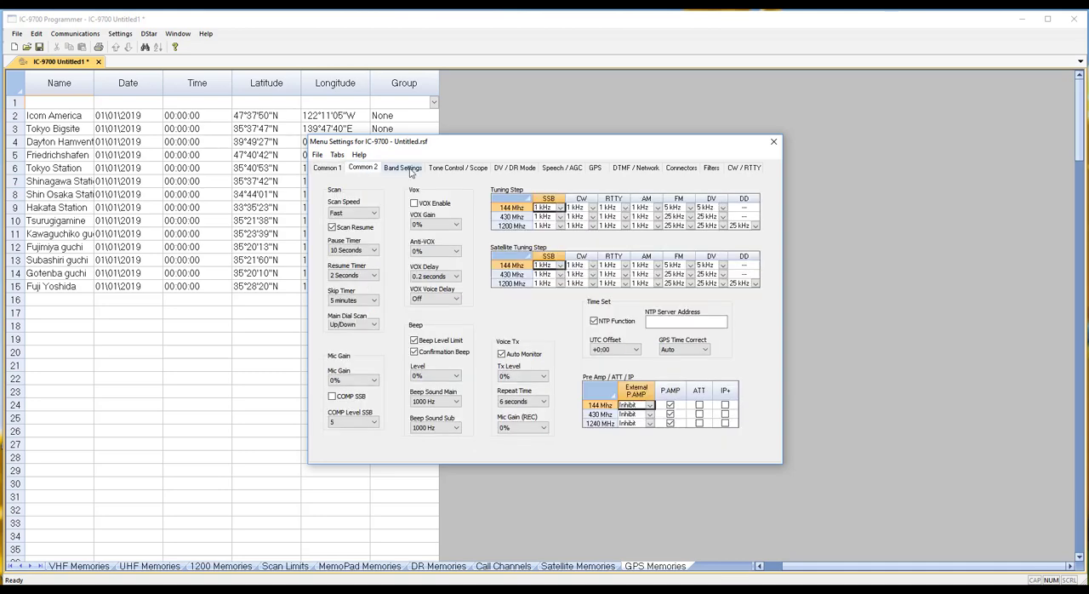
{"action": "left_click", "coordinate": [458, 167]}
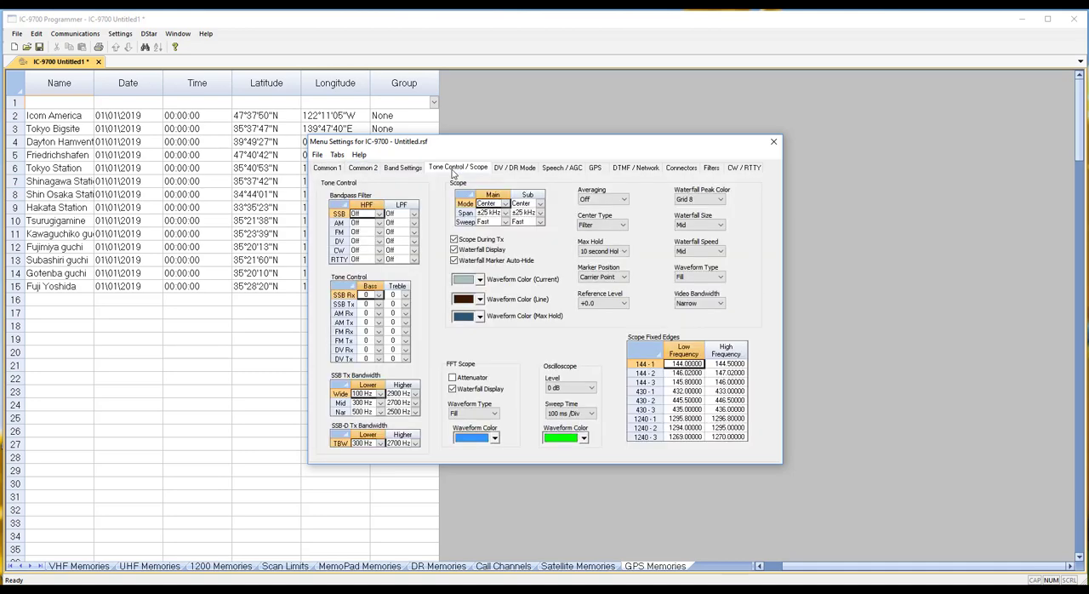
{"action": "left_click", "coordinate": [402, 167]}
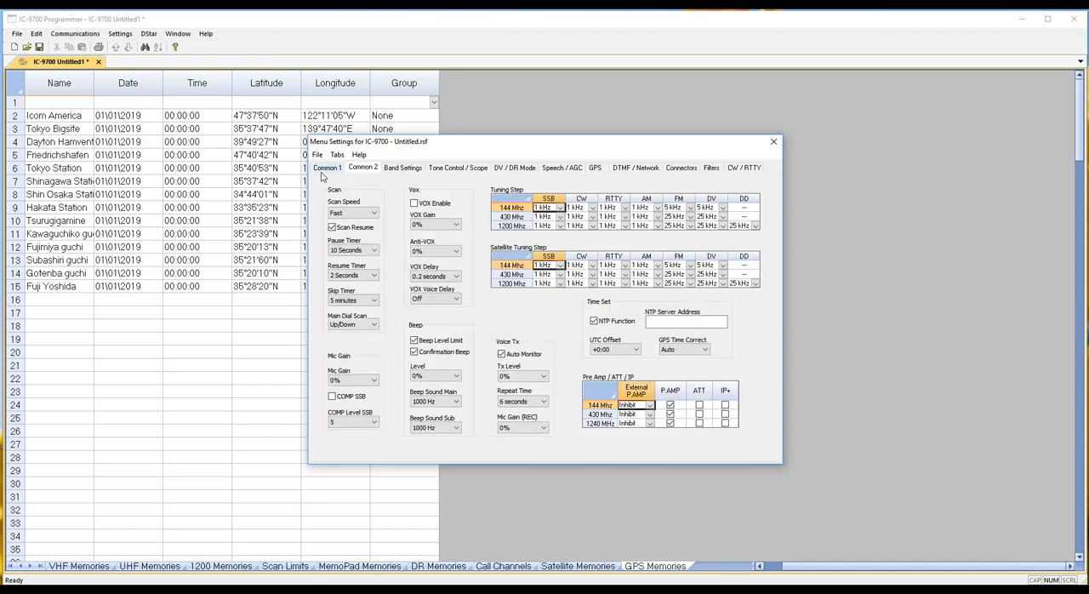
{"action": "mouse_move", "coordinate": [323, 176]}
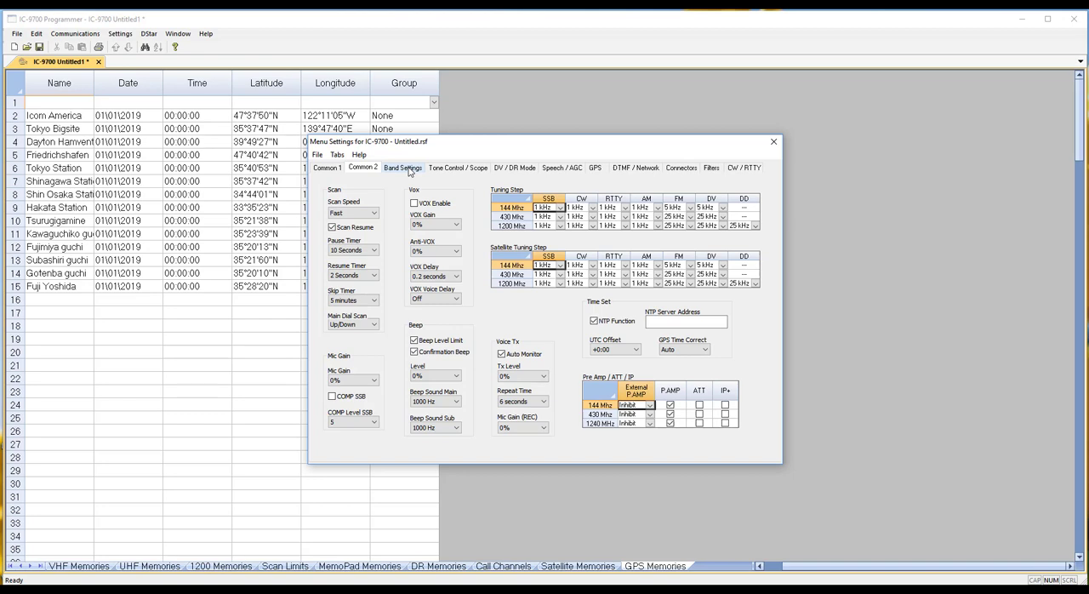
- Page through the Band, DV/DR Mode, DTMF/Network, Filters and CW/RTTY settings pages
{"action": "left_click", "coordinate": [458, 167]}
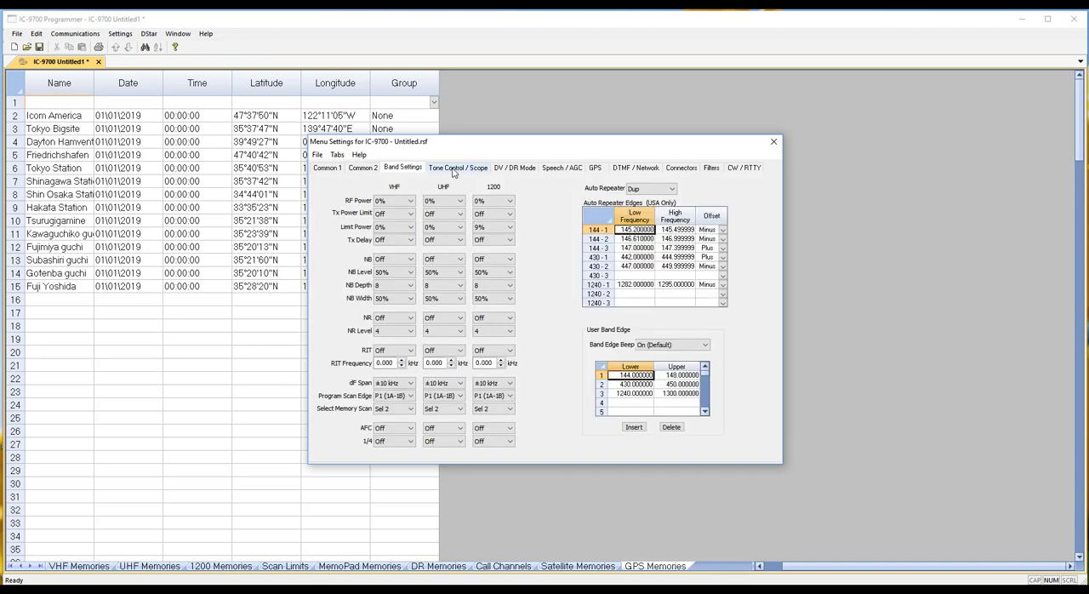
{"action": "left_click", "coordinate": [514, 167]}
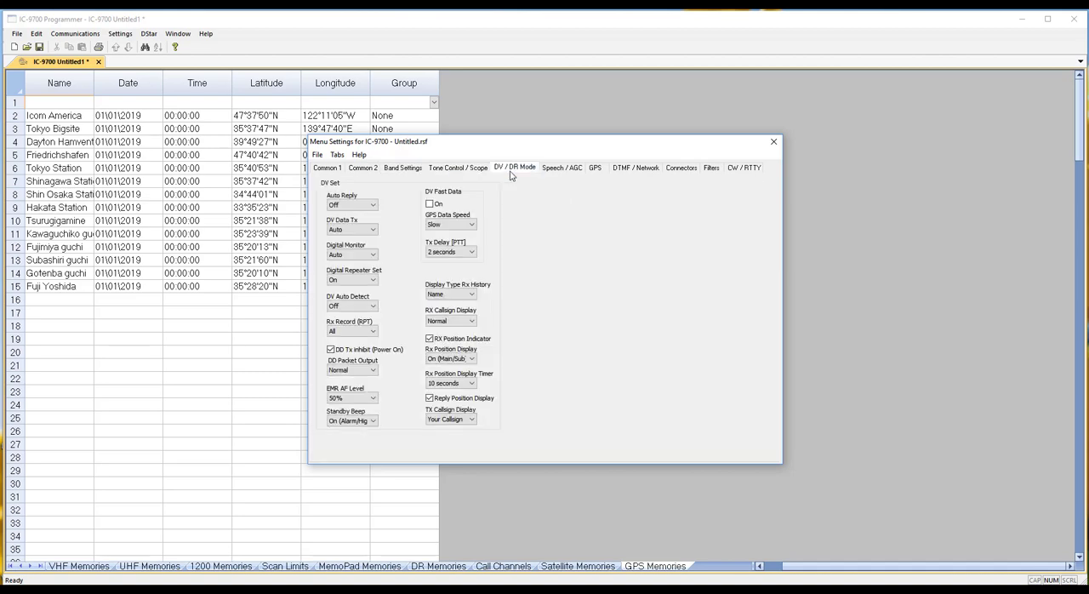
{"action": "left_click", "coordinate": [594, 167]}
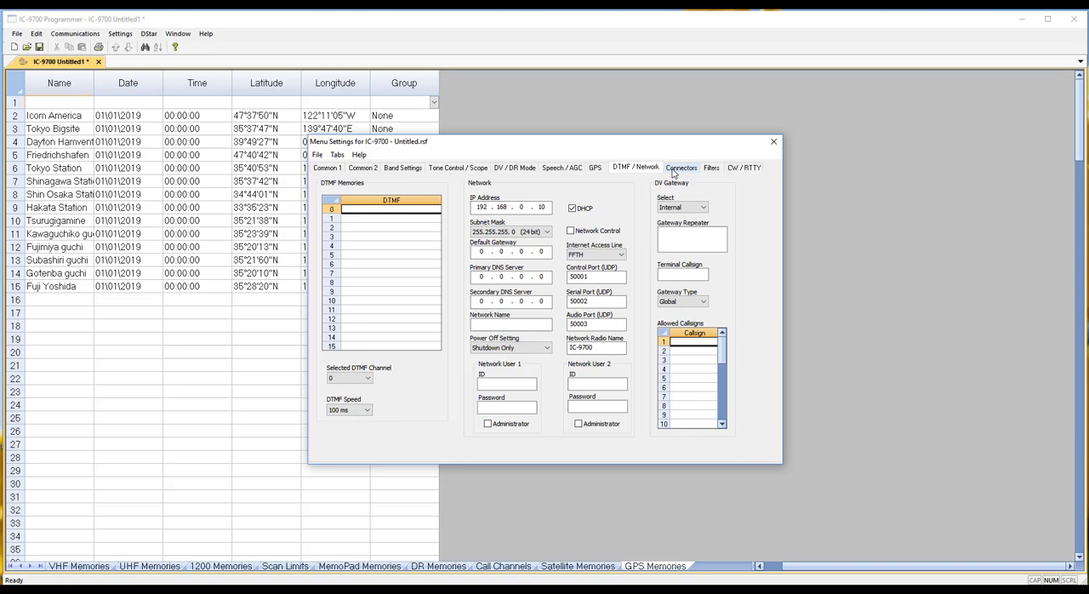
{"action": "left_click", "coordinate": [711, 167]}
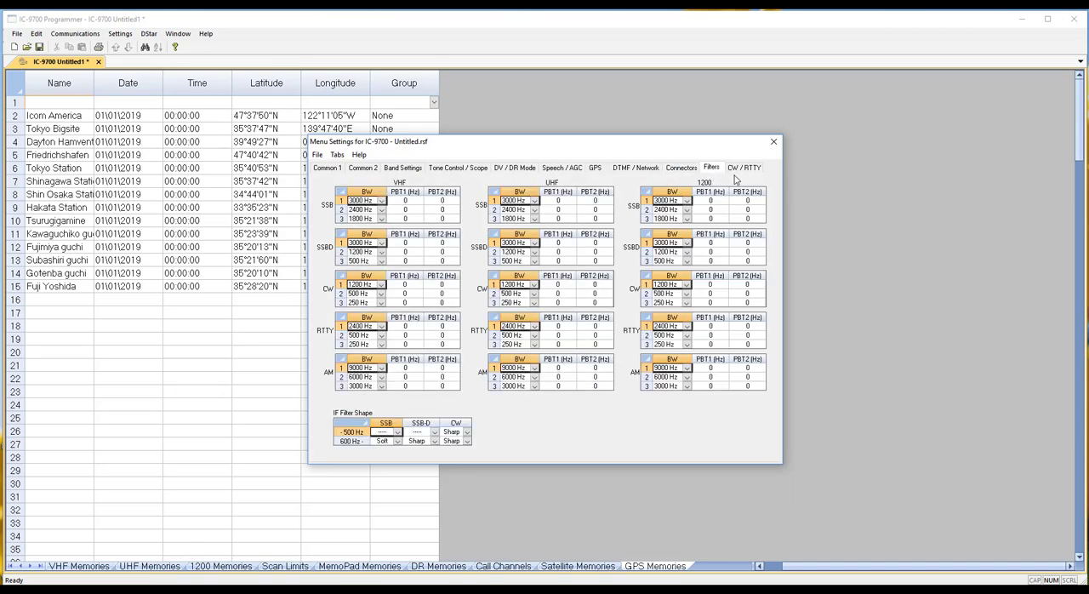
{"action": "left_click", "coordinate": [744, 167]}
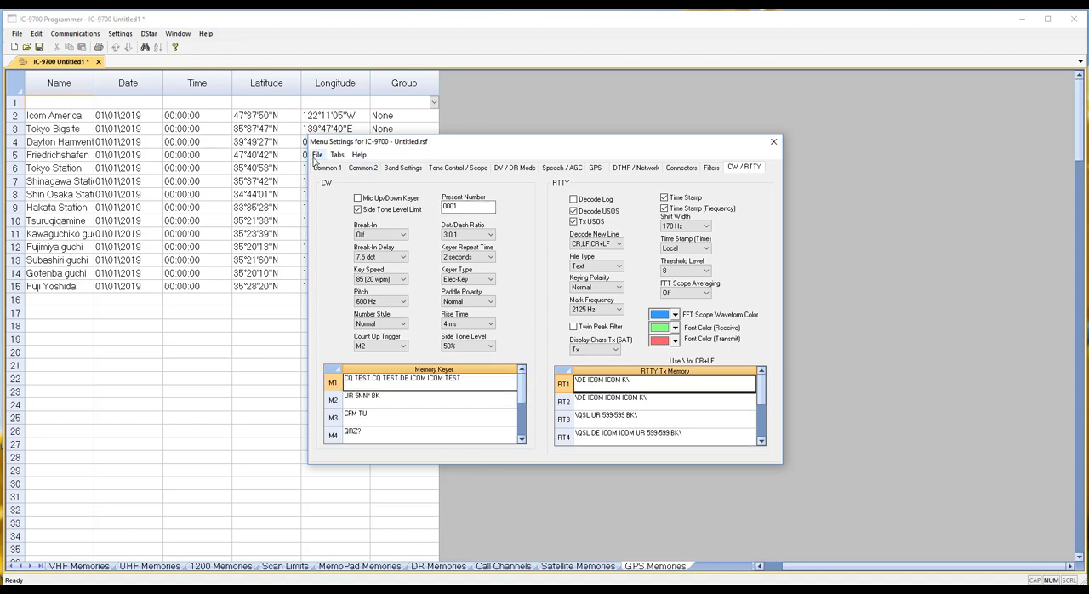
{"action": "left_click", "coordinate": [317, 154]}
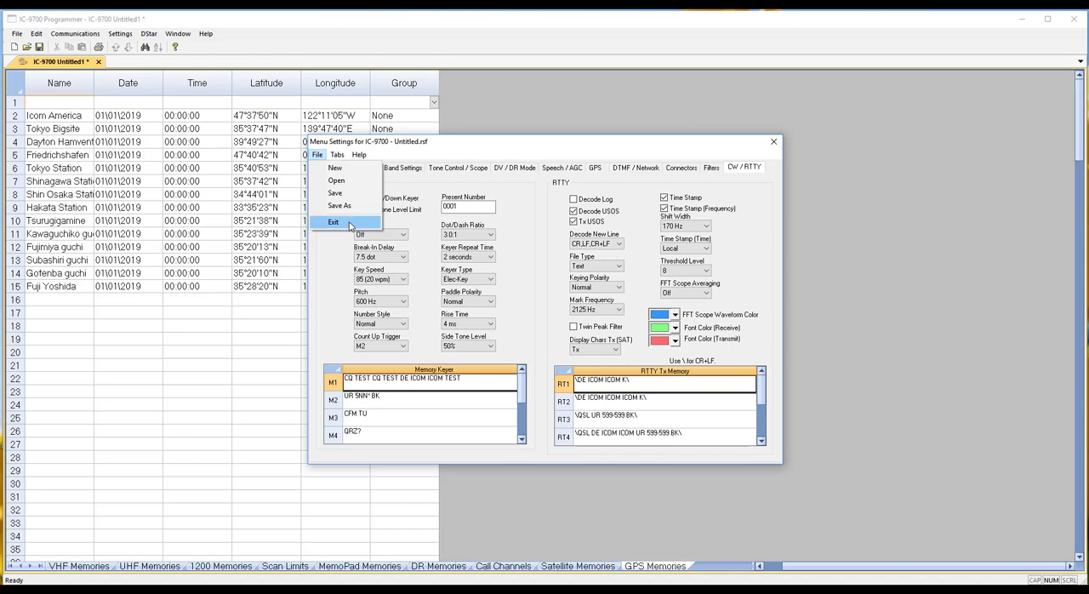
- Exit the radio menu settings, then review and accept the Digital (D-Star) Settings
{"action": "left_click", "coordinate": [333, 222]}
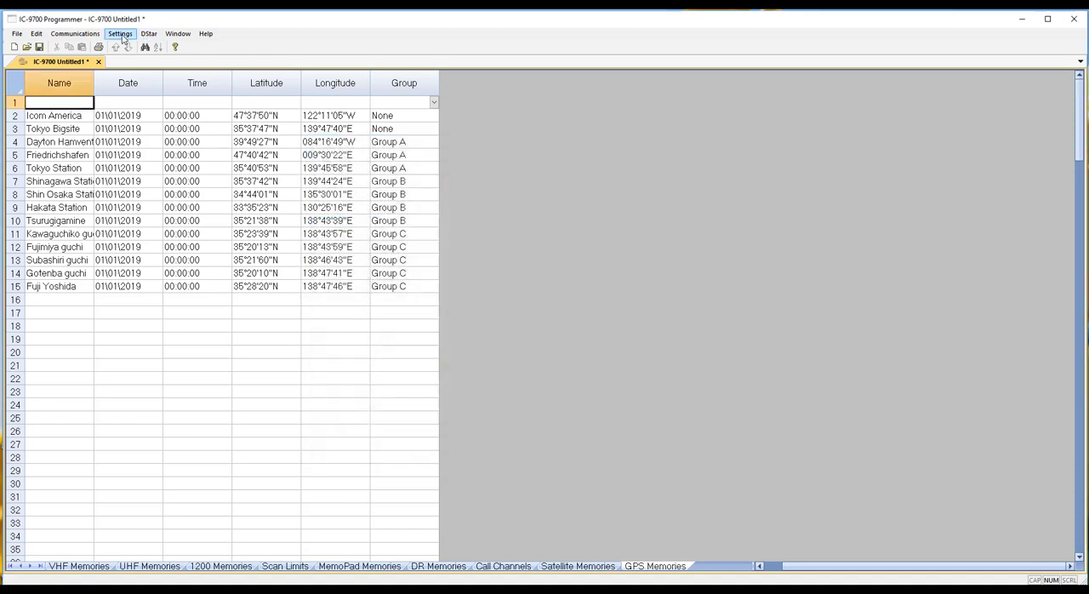
{"action": "left_click", "coordinate": [149, 33]}
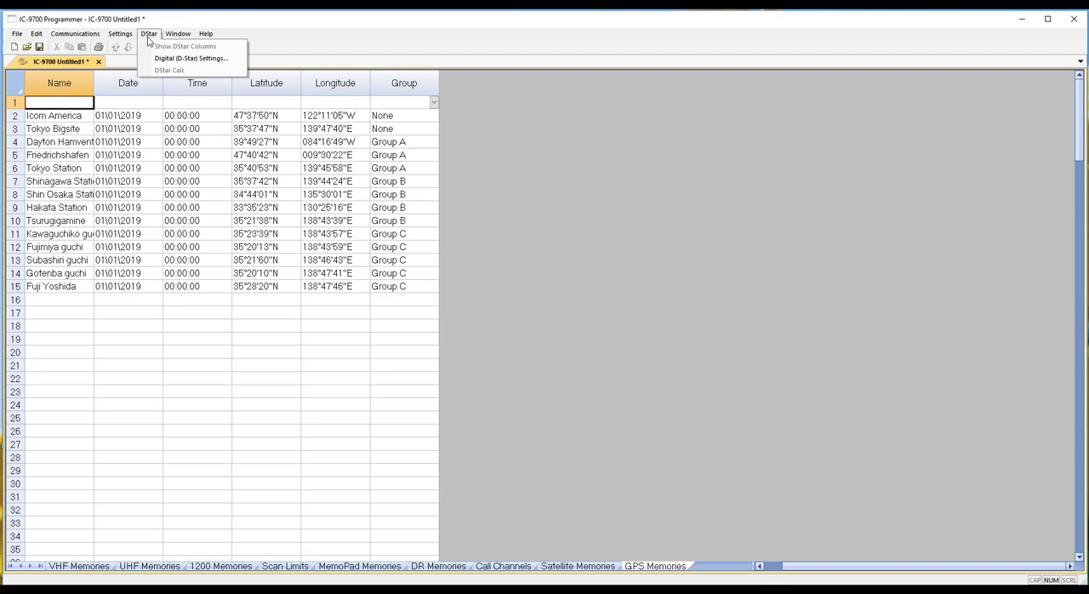
{"action": "left_click", "coordinate": [191, 58]}
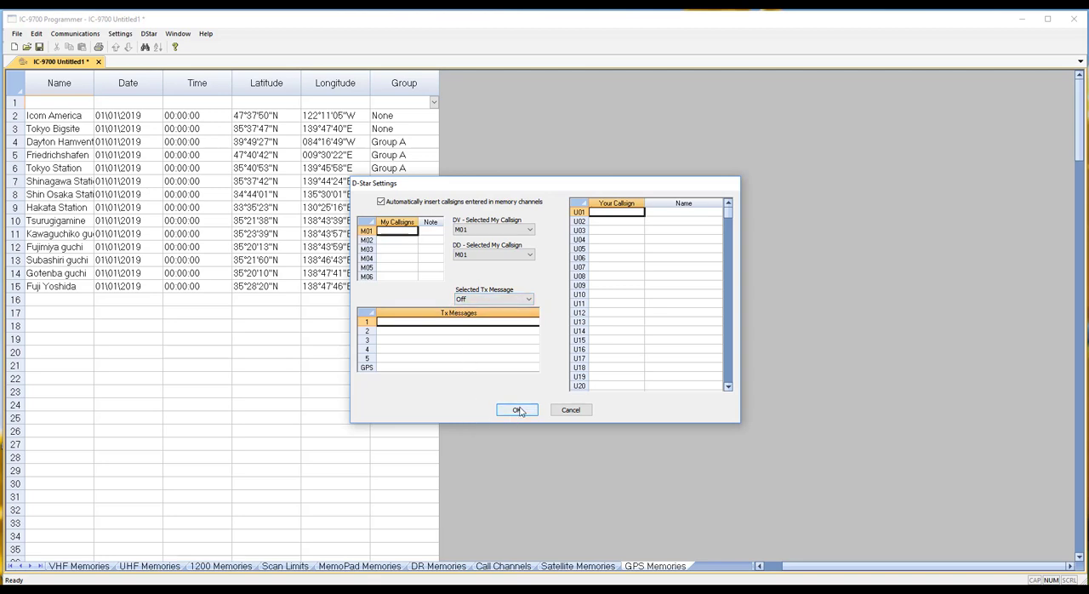
{"action": "left_click", "coordinate": [516, 410]}
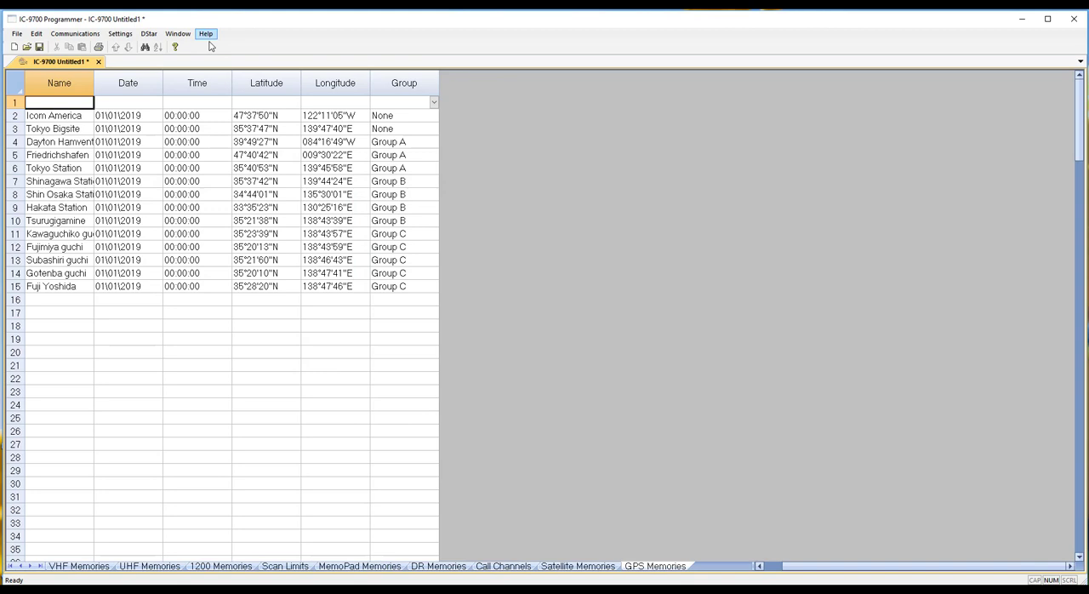
{"action": "left_click", "coordinate": [16, 34]}
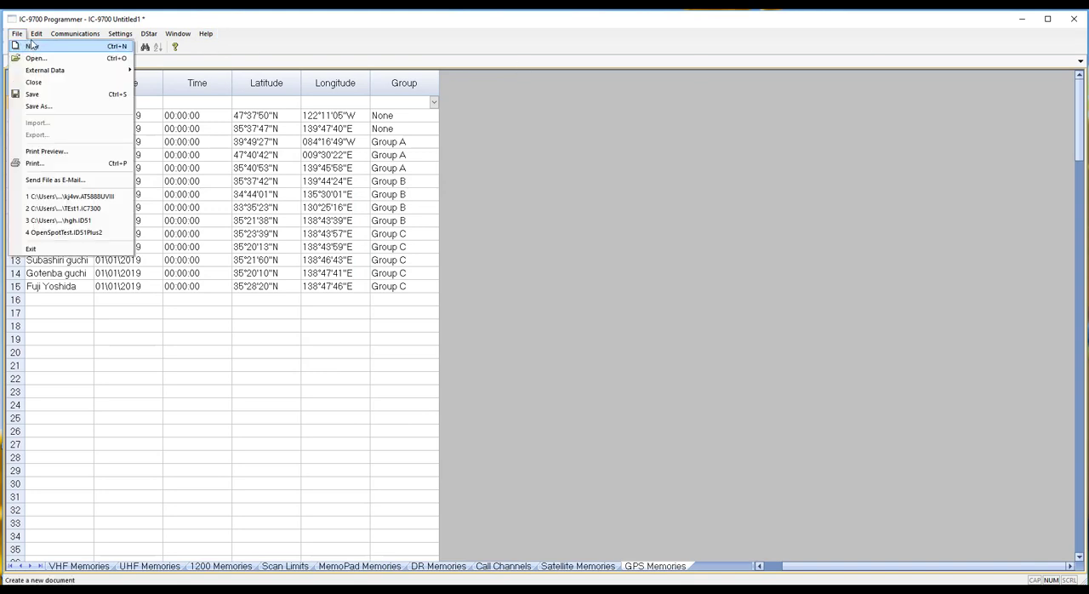
{"action": "left_click", "coordinate": [37, 33]}
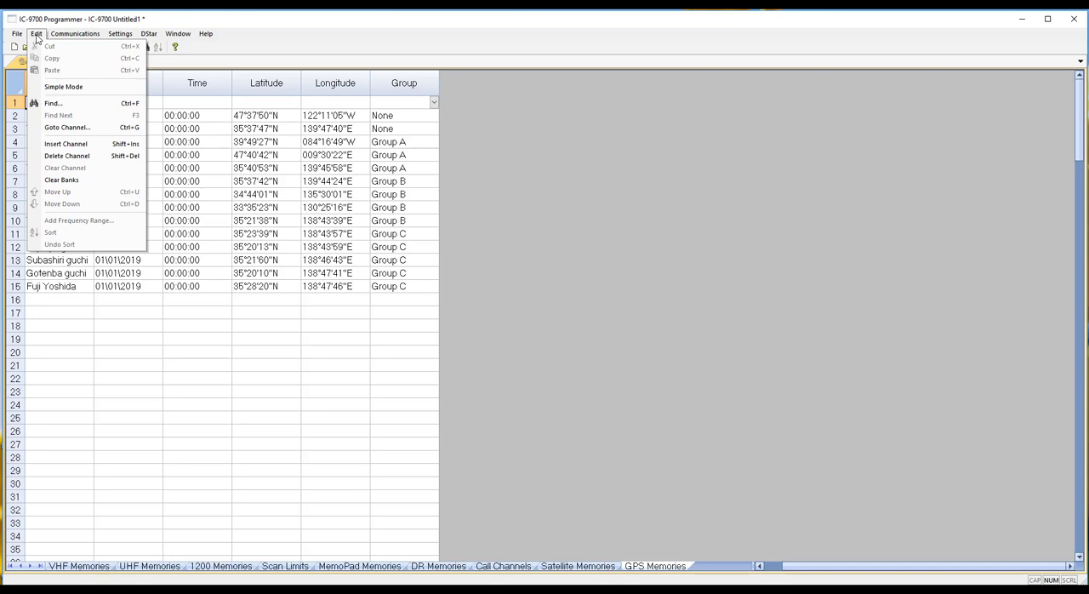
{"action": "left_click", "coordinate": [75, 33]}
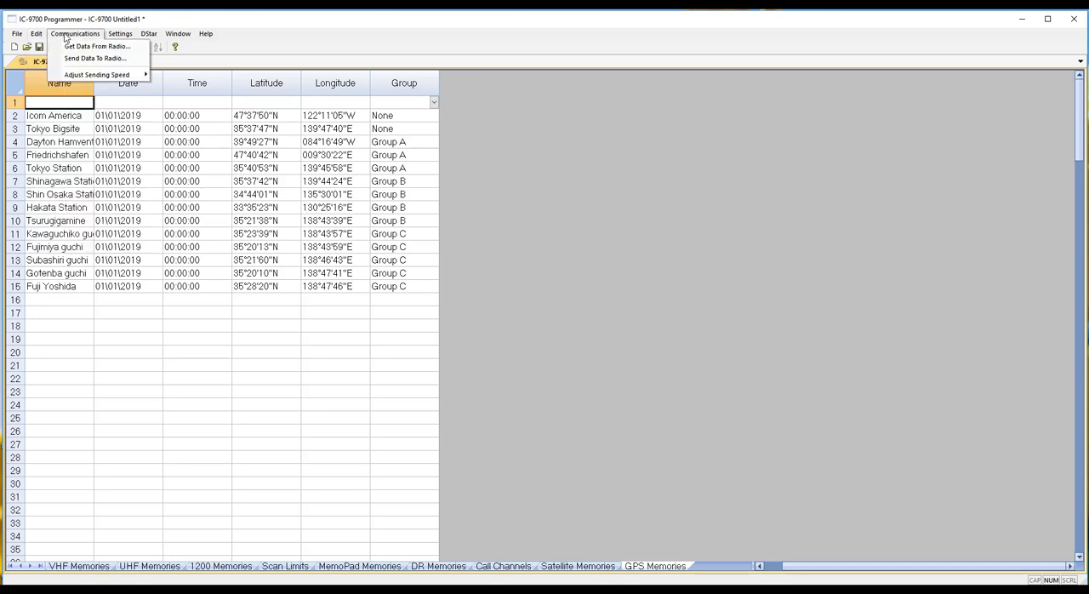
{"action": "left_click", "coordinate": [96, 75]}
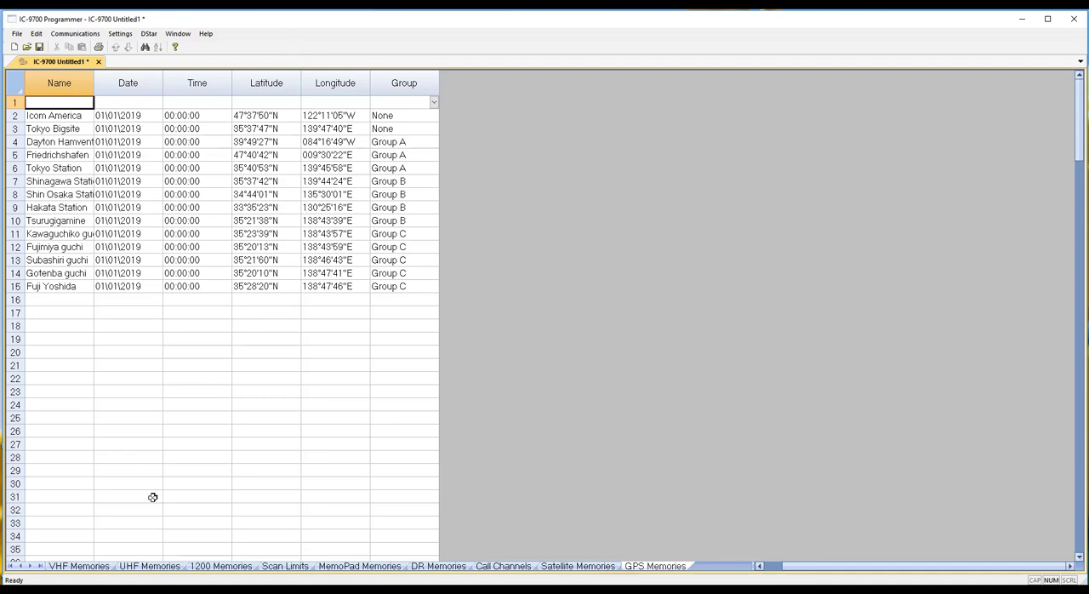
- Return to the VHF Memories sheet filled with Georgia D-STAR repeater channels
{"action": "left_click", "coordinate": [78, 566]}
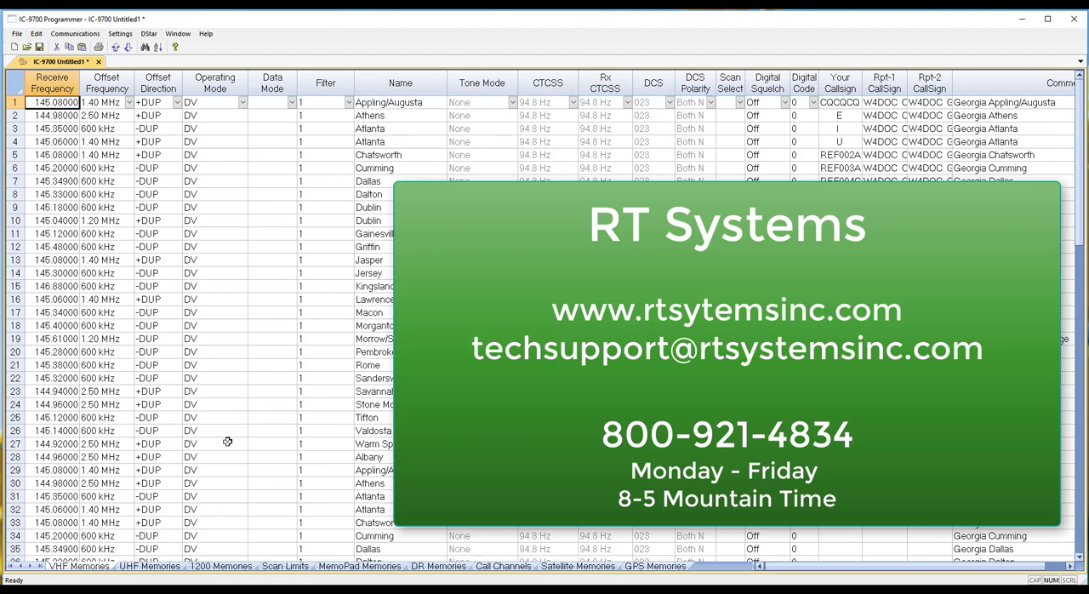
{"action": "mouse_move", "coordinate": [246, 536]}
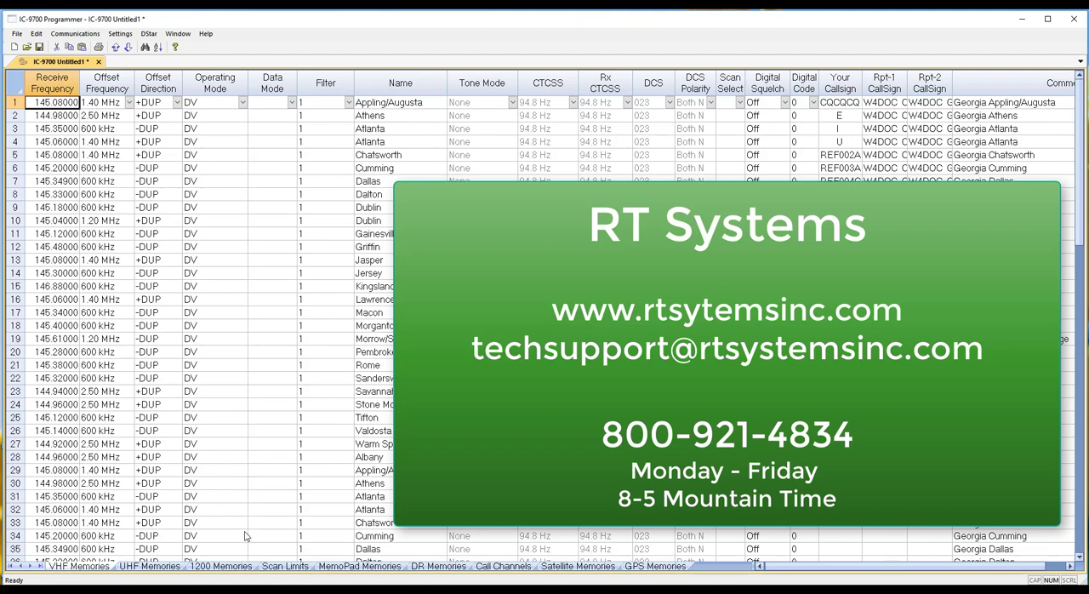